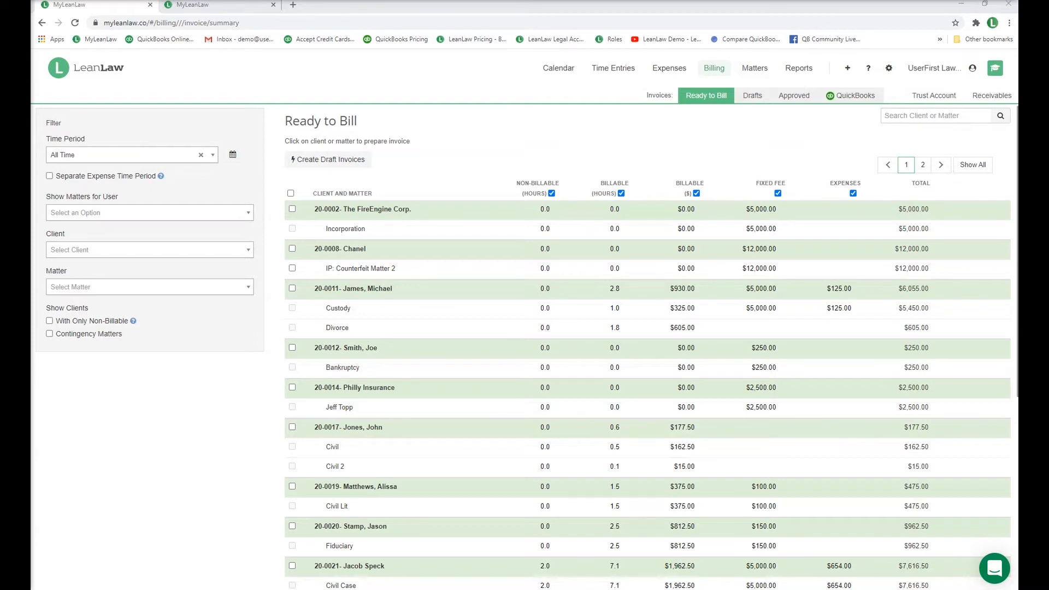
mouse_move(729, 80)
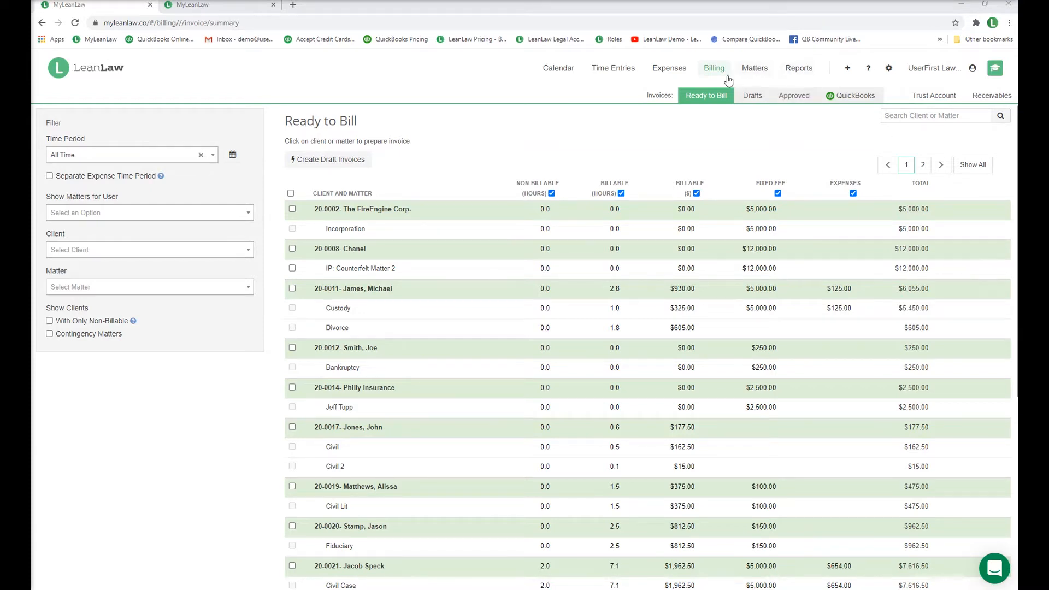
mouse_move(717, 112)
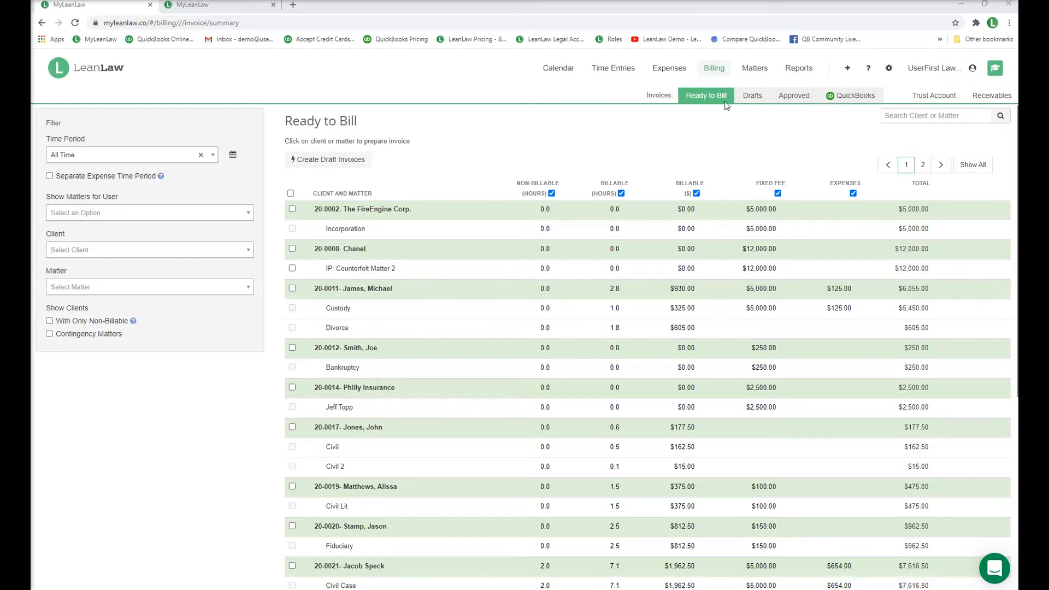
mouse_move(752, 95)
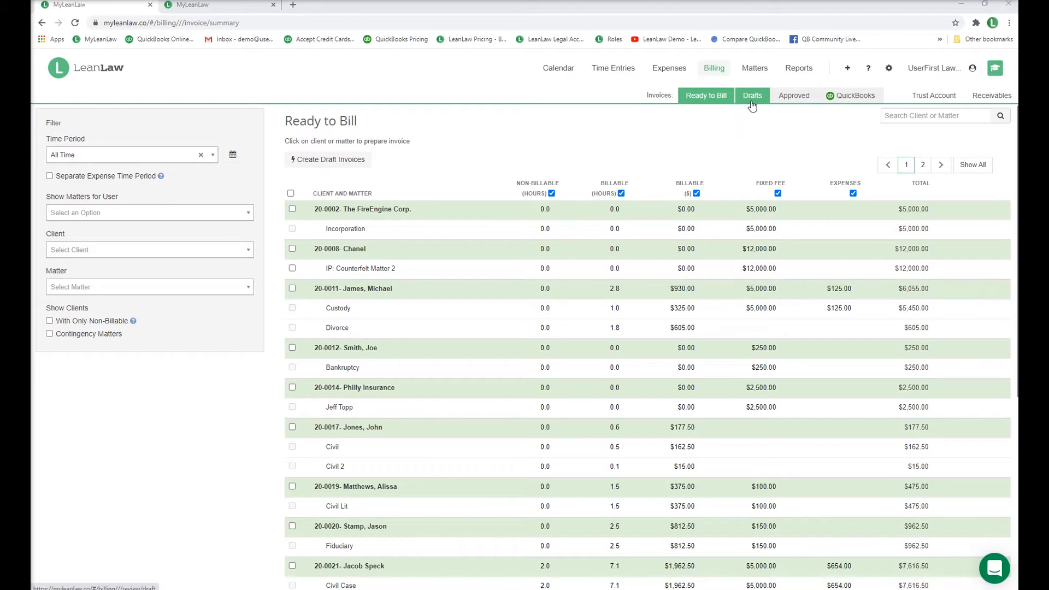
Step: Switch Billing to the Drafts list of invoices awaiting approval
click(752, 95)
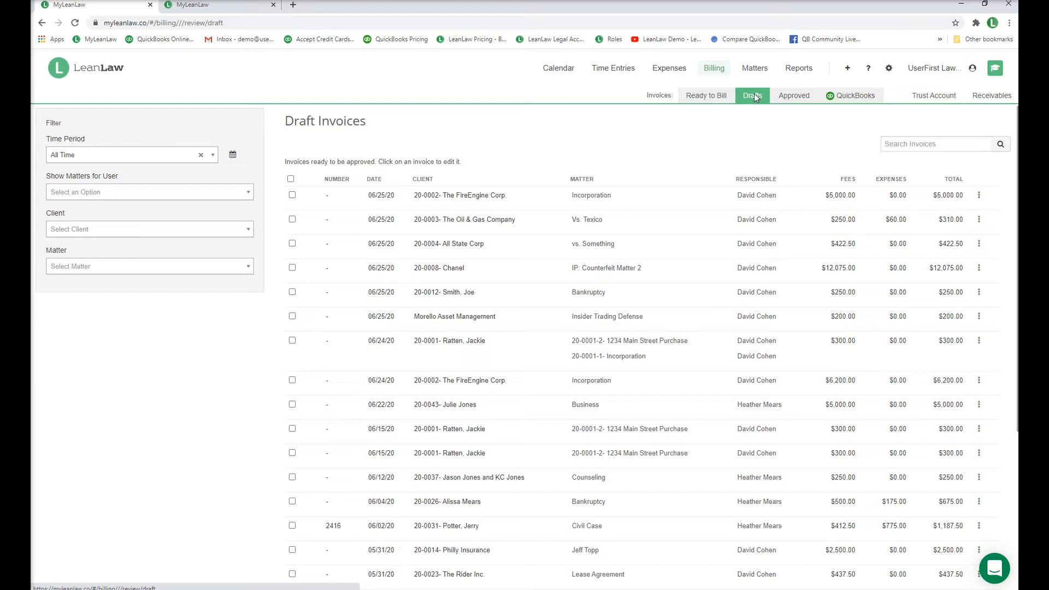
mouse_move(795, 95)
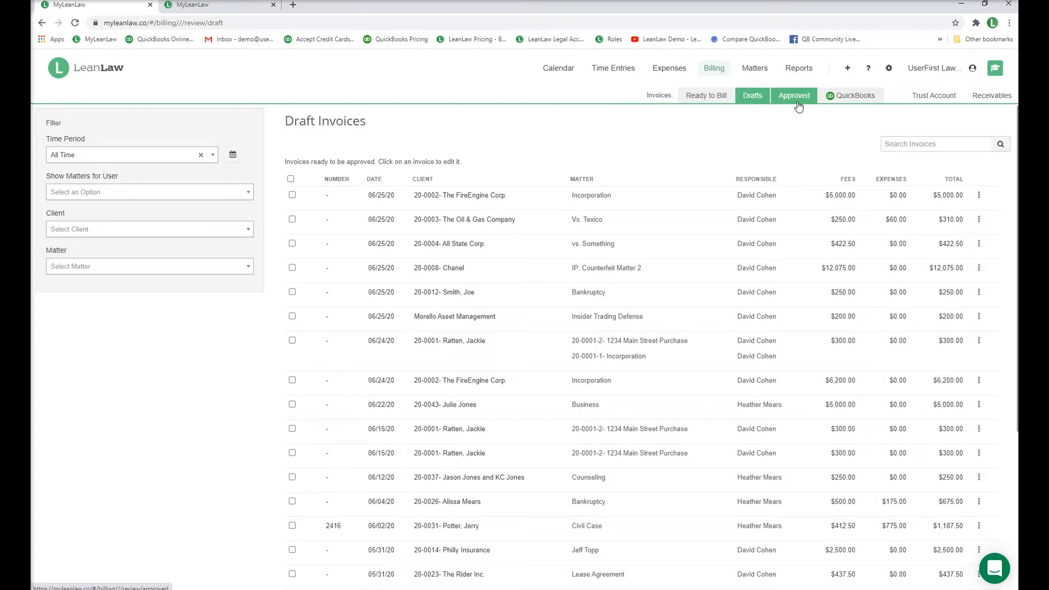
mouse_move(705, 95)
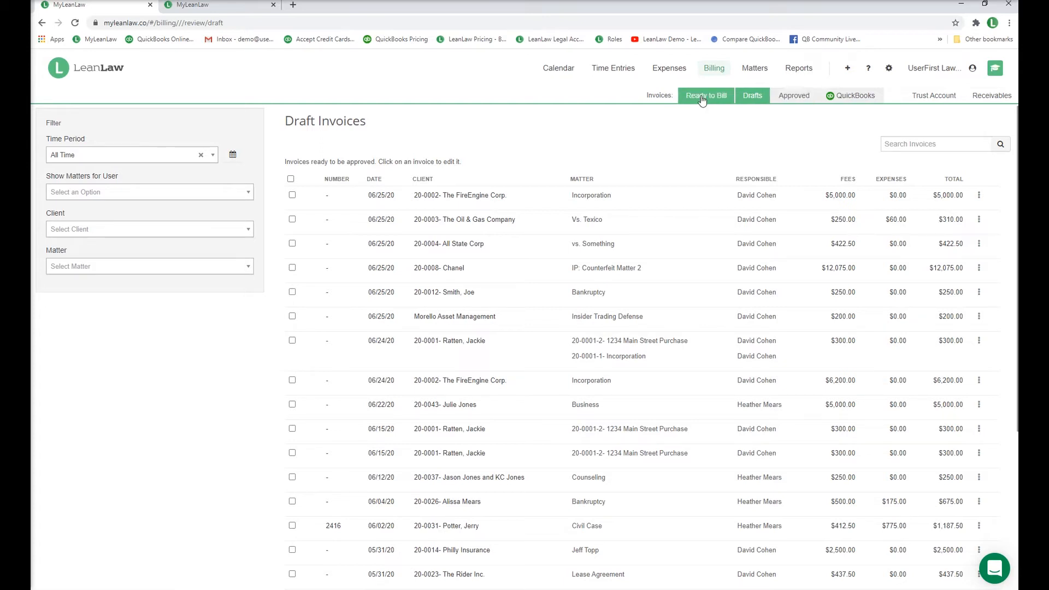
Step: Return to Ready to Bill, peek at the Show Matters for User filter, and toggle select-all on and off
click(706, 95)
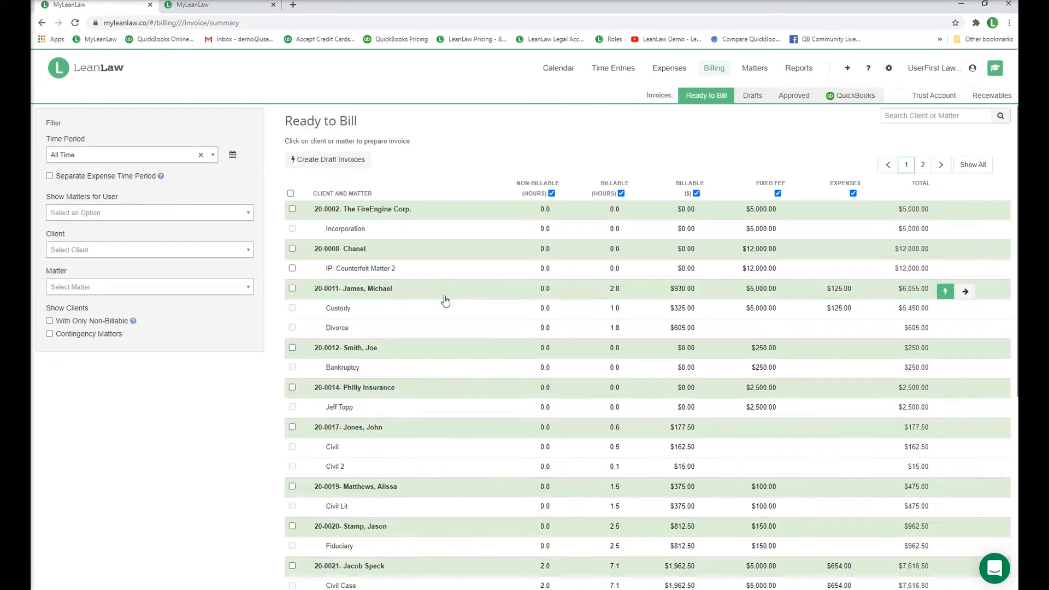
mouse_move(117, 151)
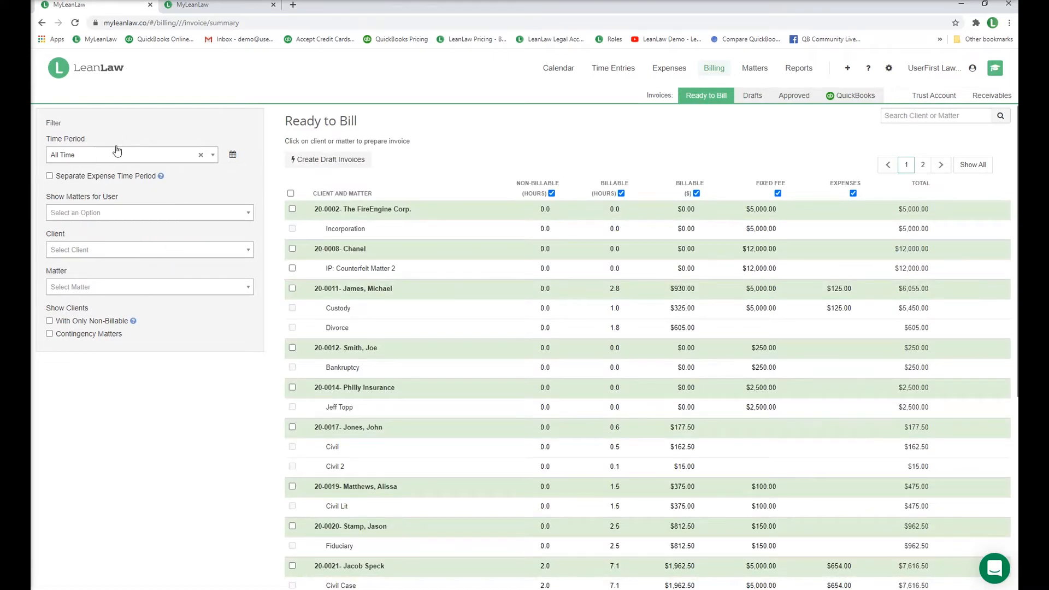
mouse_move(100, 234)
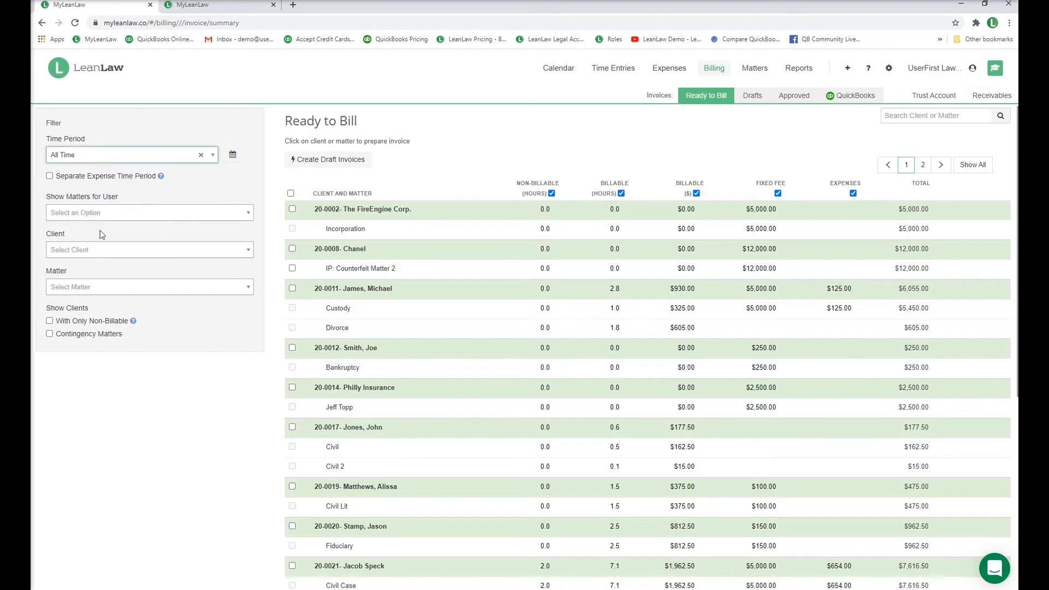
click(148, 212)
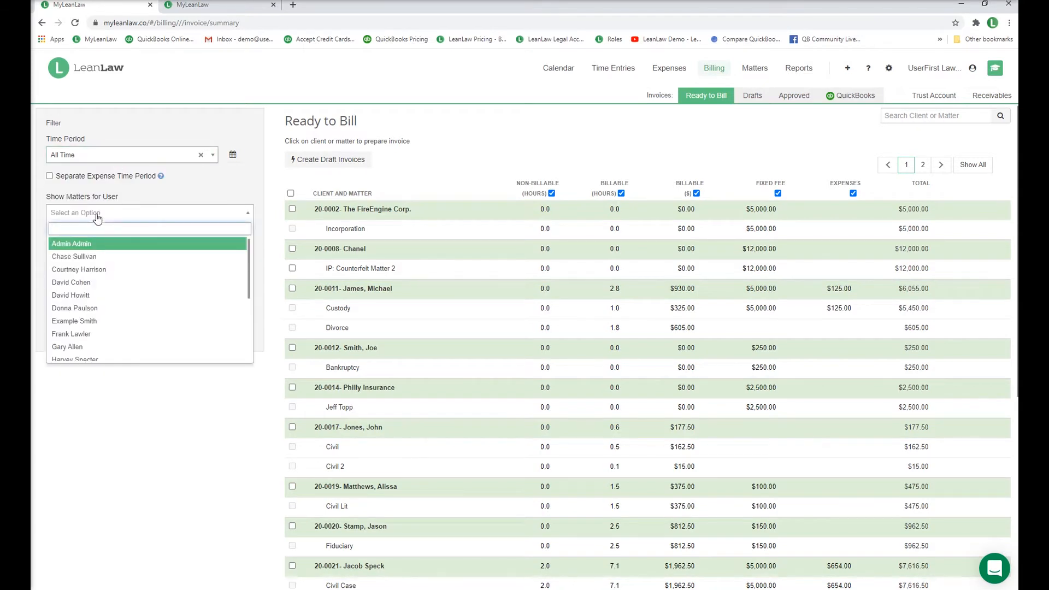
click(360, 189)
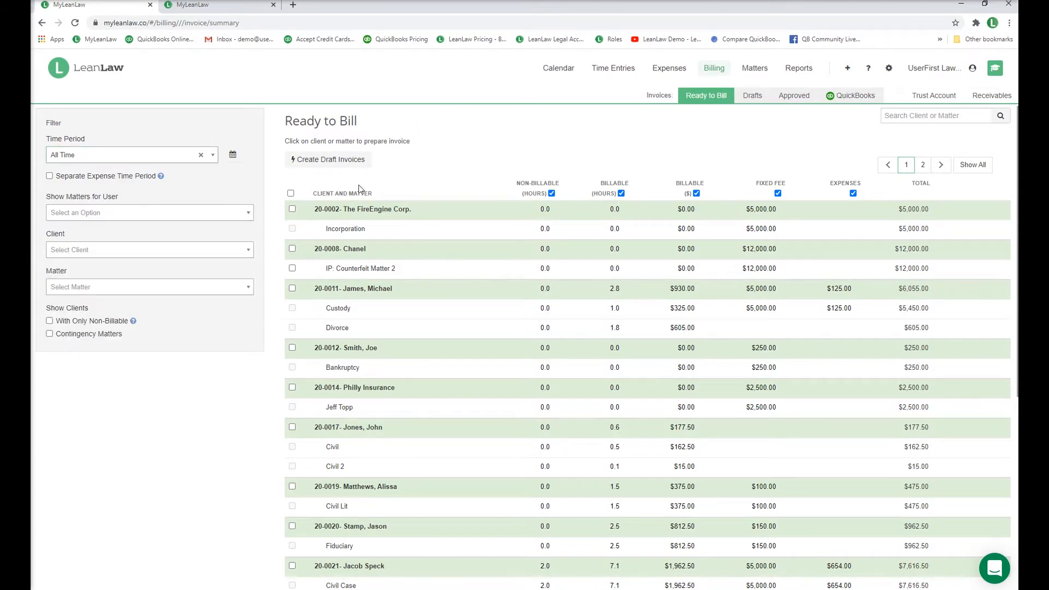
click(291, 192)
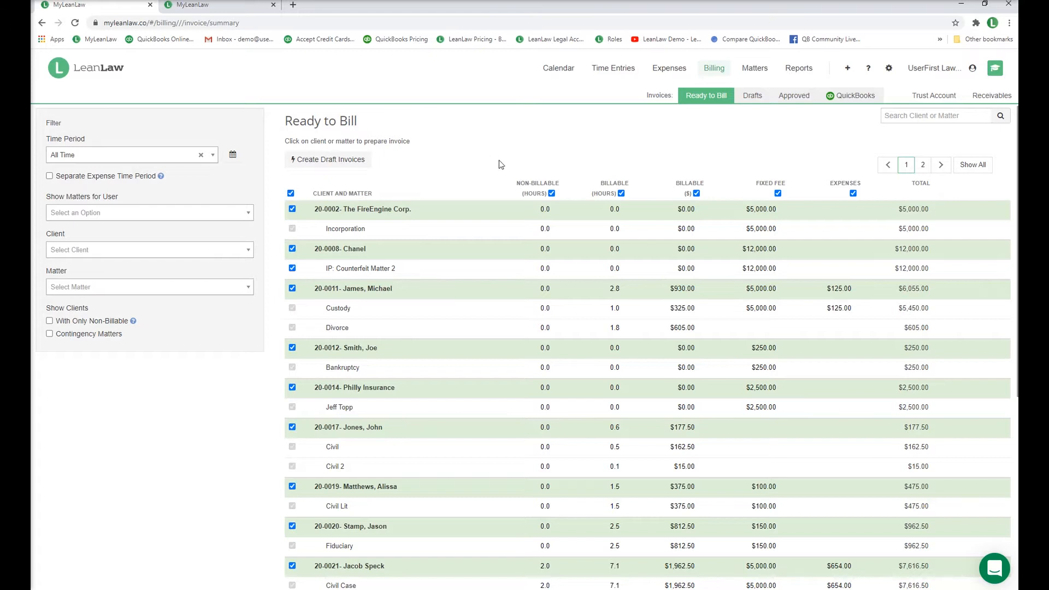
scroll(down, 3)
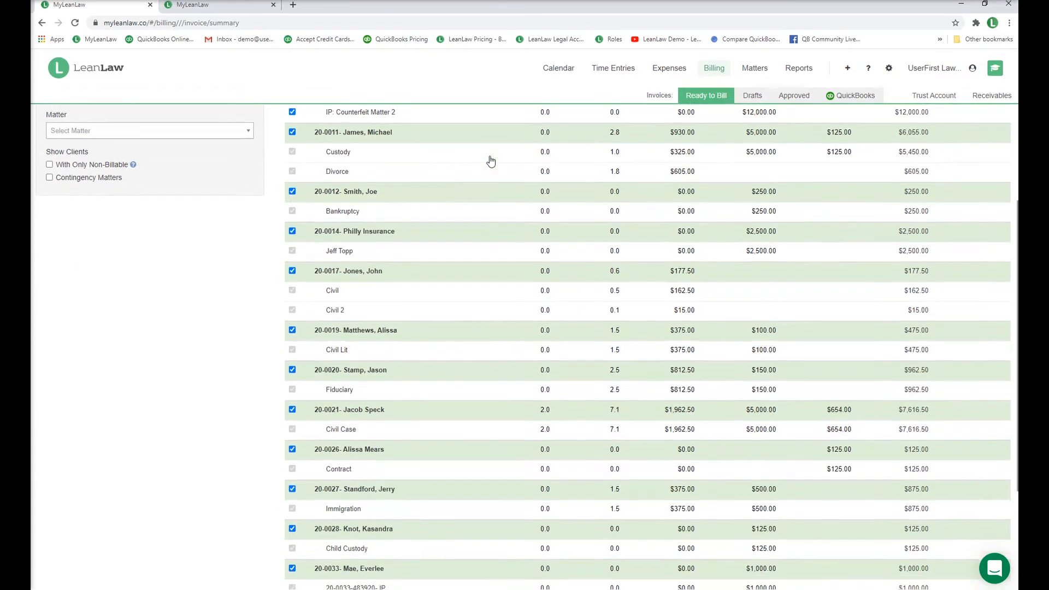
scroll(up, 3)
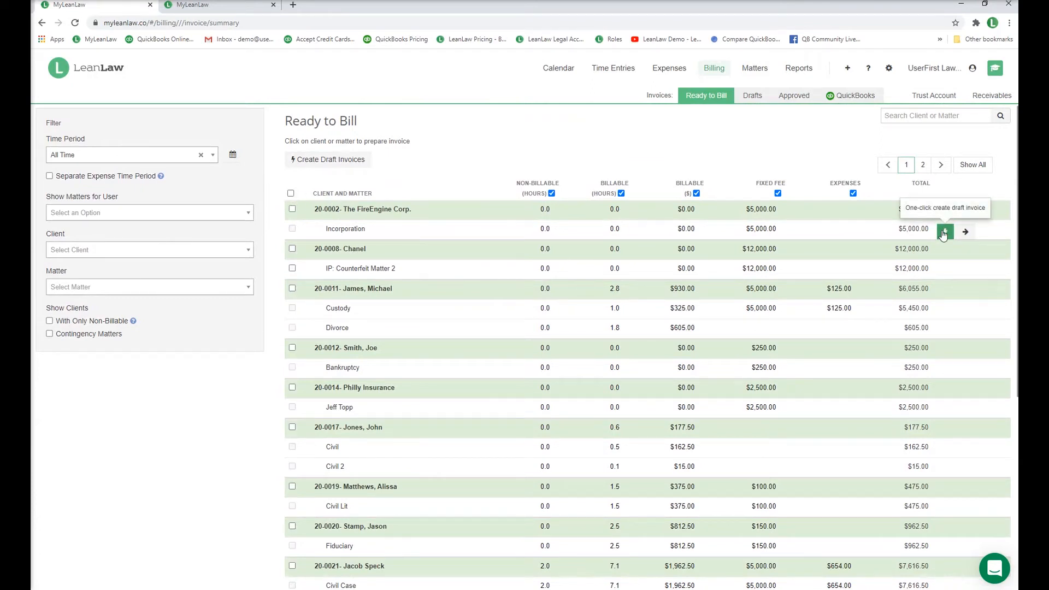
mouse_move(944, 291)
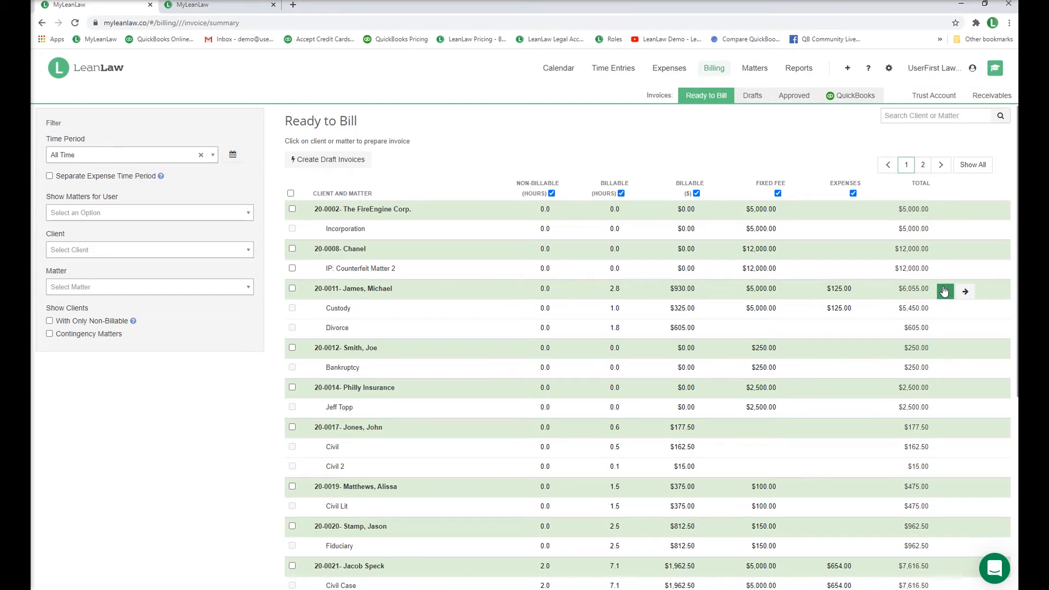
mouse_move(895, 273)
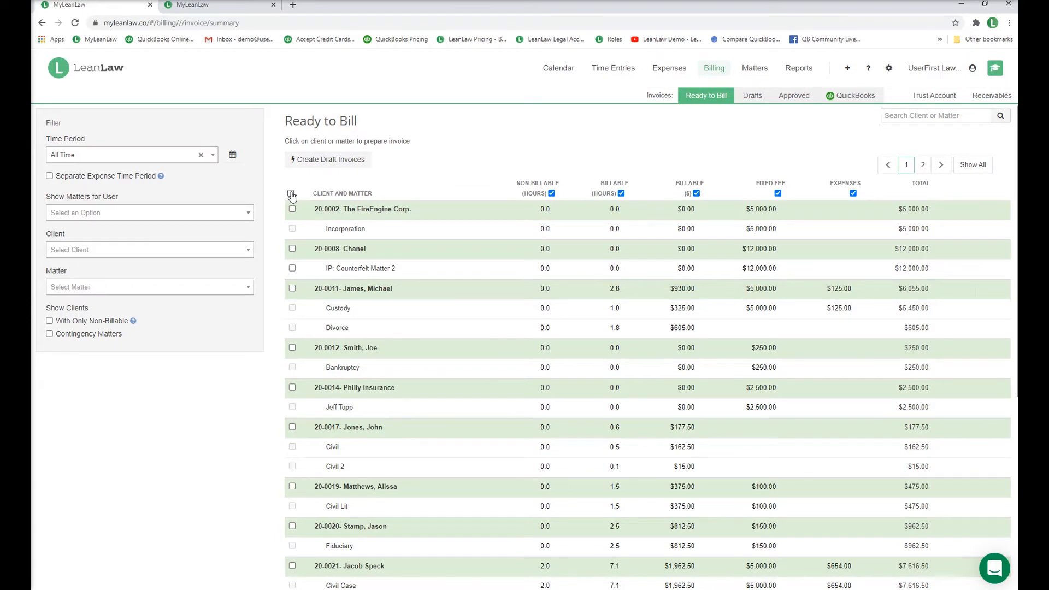
Step: Select all clients and matters, then untick the Non-Billable (Hours) column
click(293, 193)
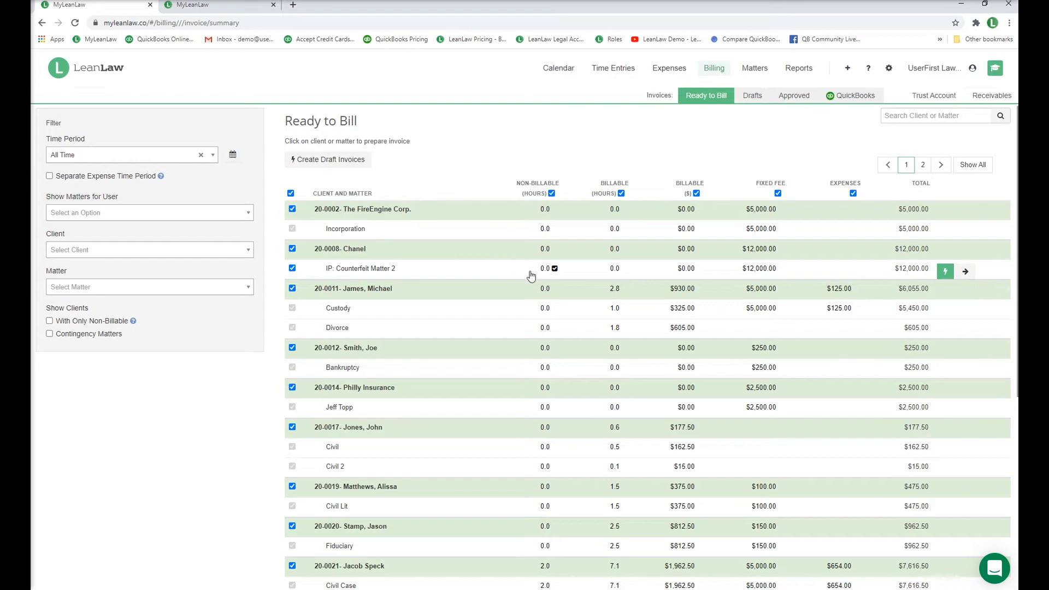
mouse_move(487, 274)
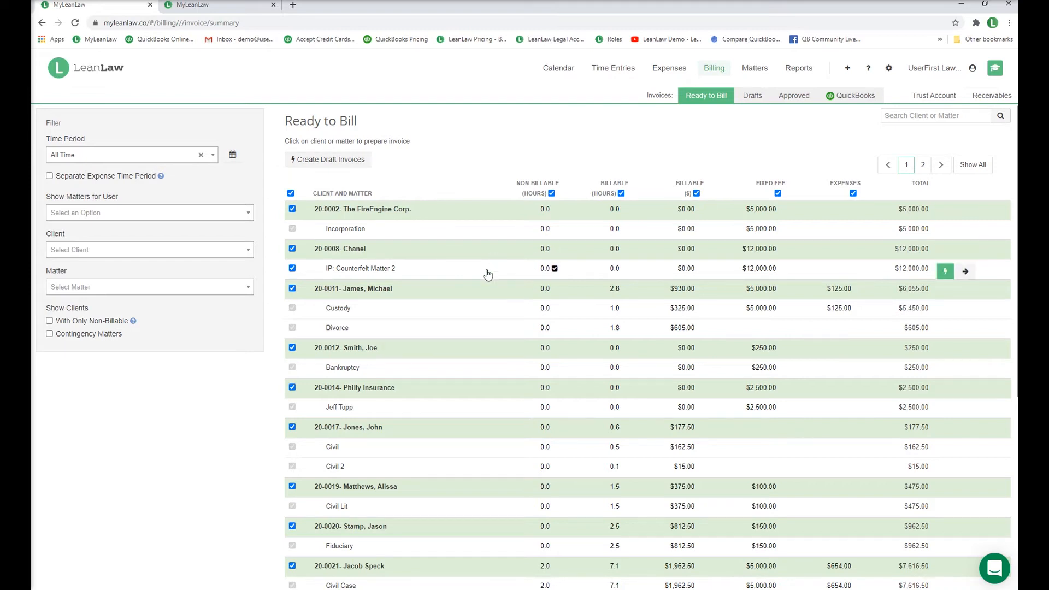
mouse_move(667, 334)
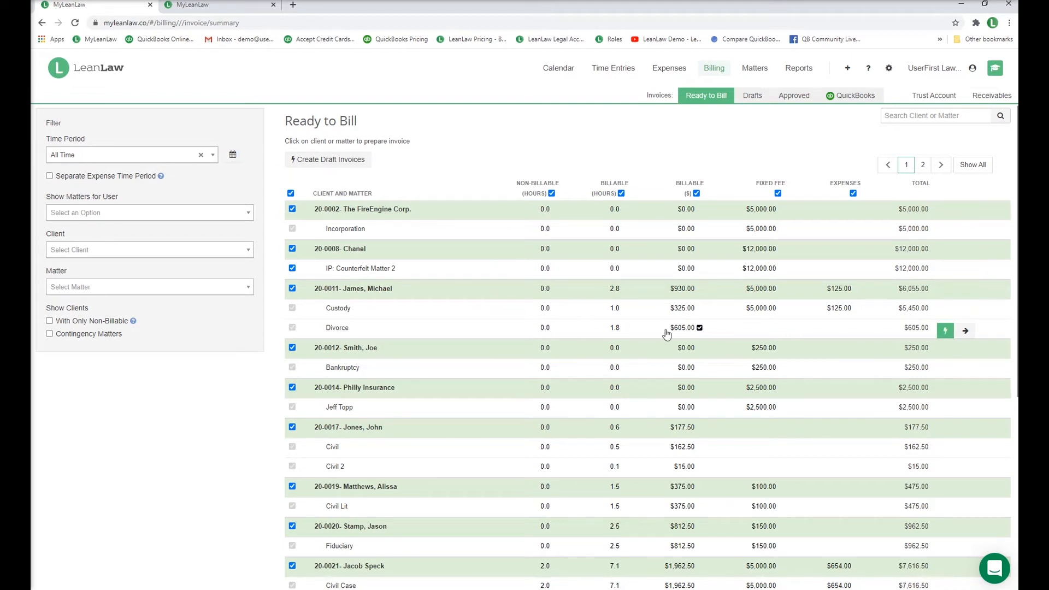
mouse_move(782, 311)
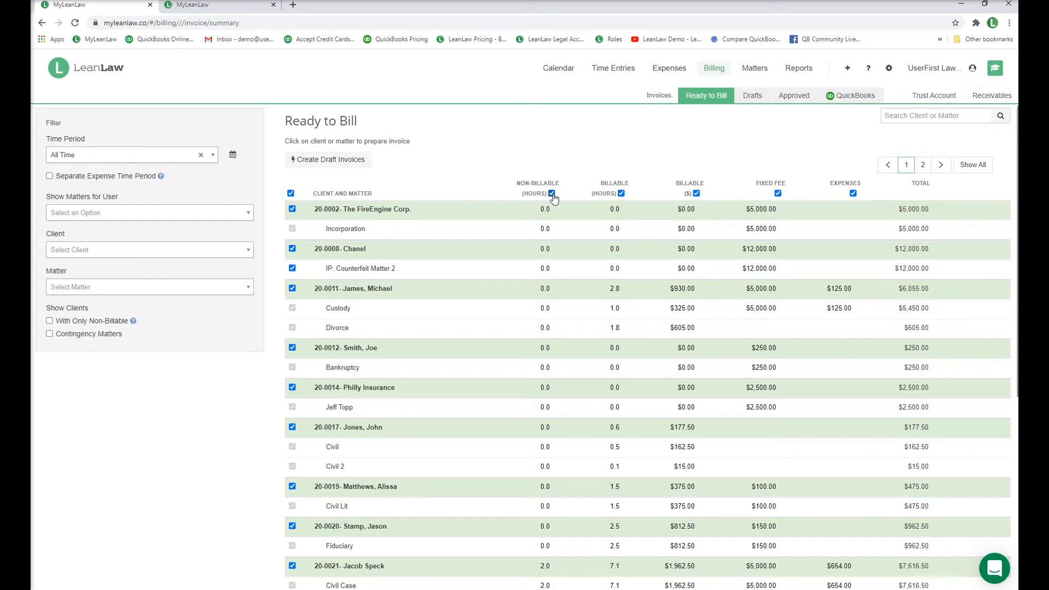
click(553, 193)
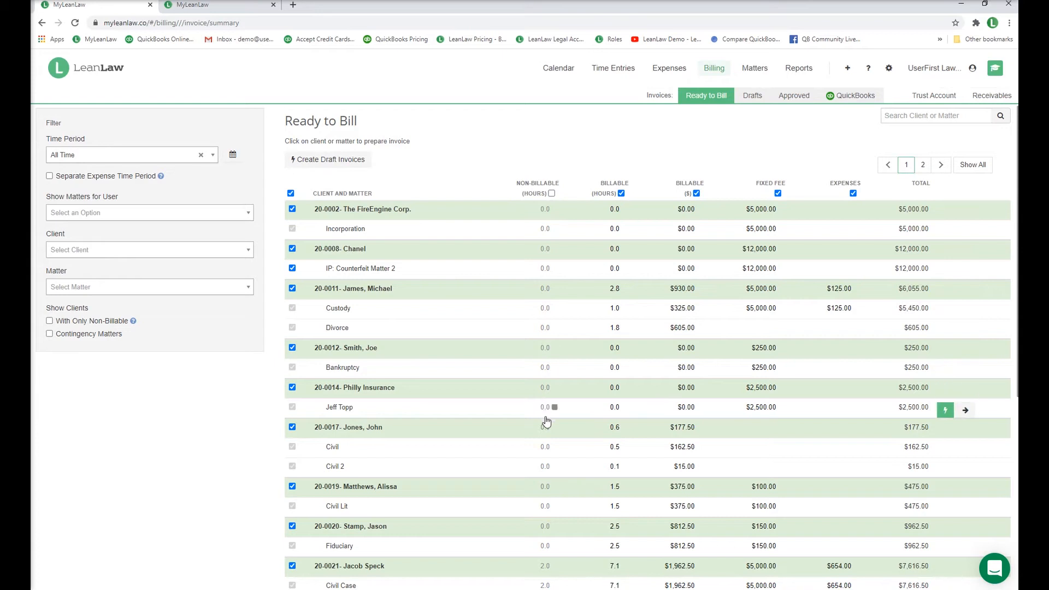
scroll(down, 3)
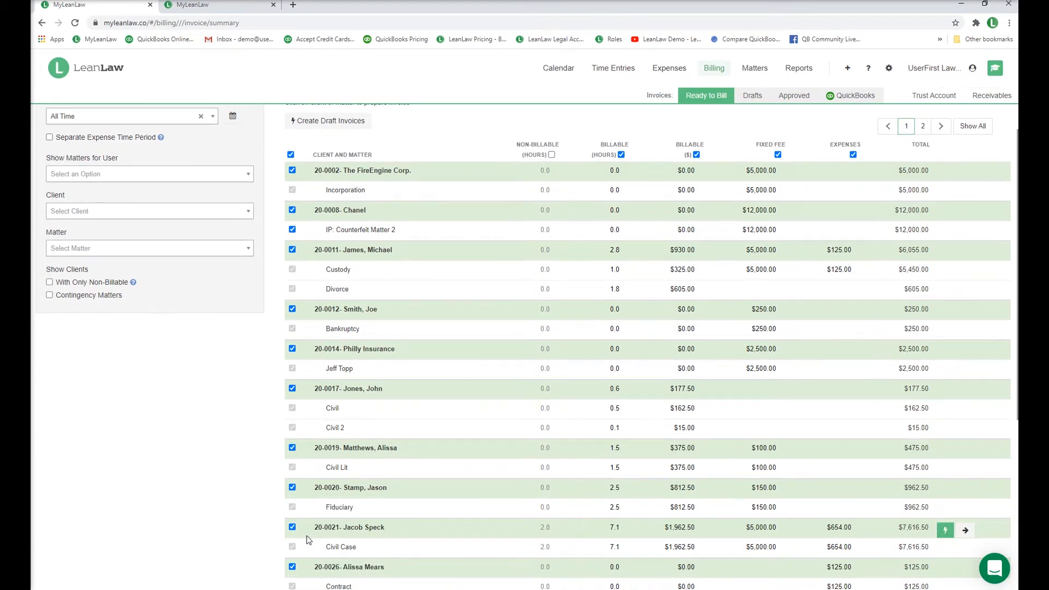
click(291, 154)
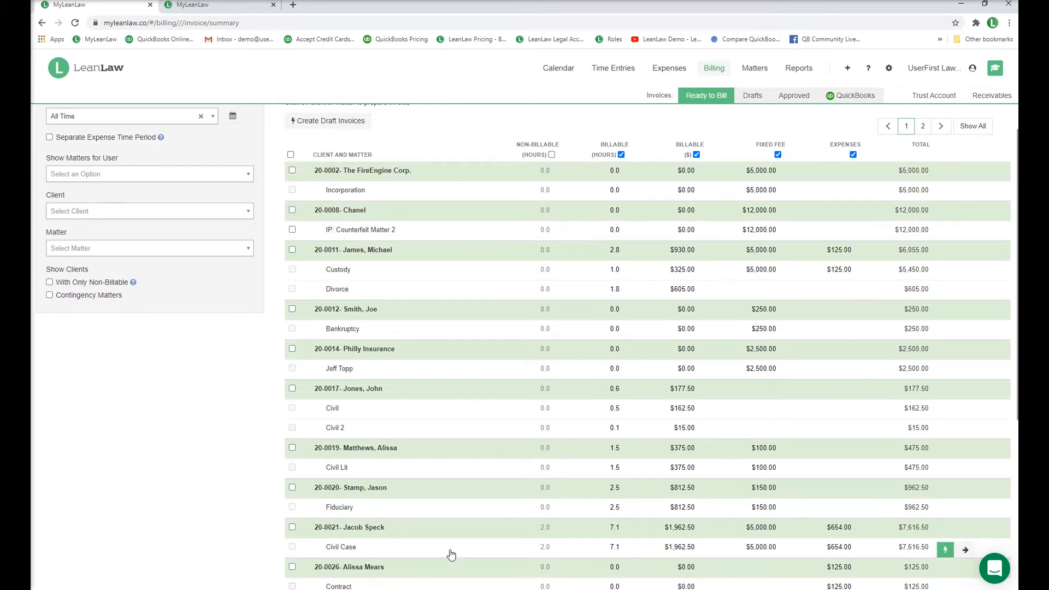
mouse_move(946, 551)
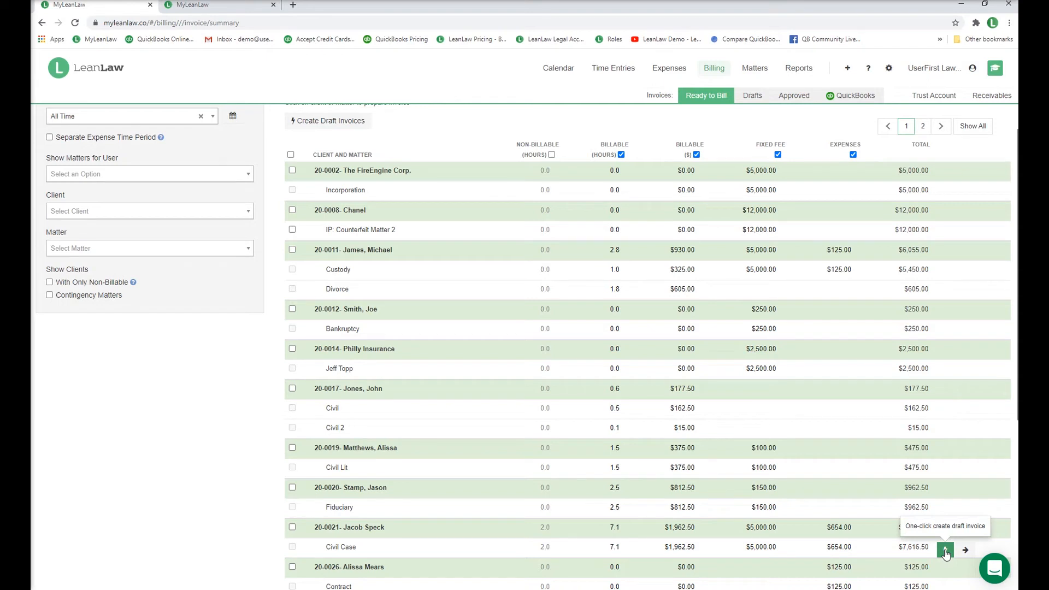
click(945, 550)
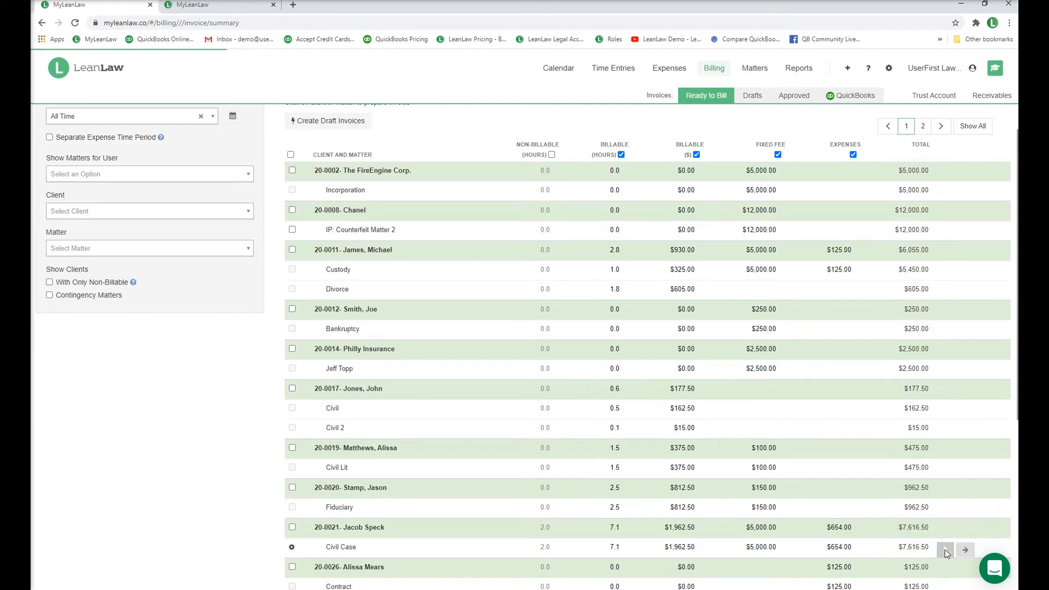
click(327, 122)
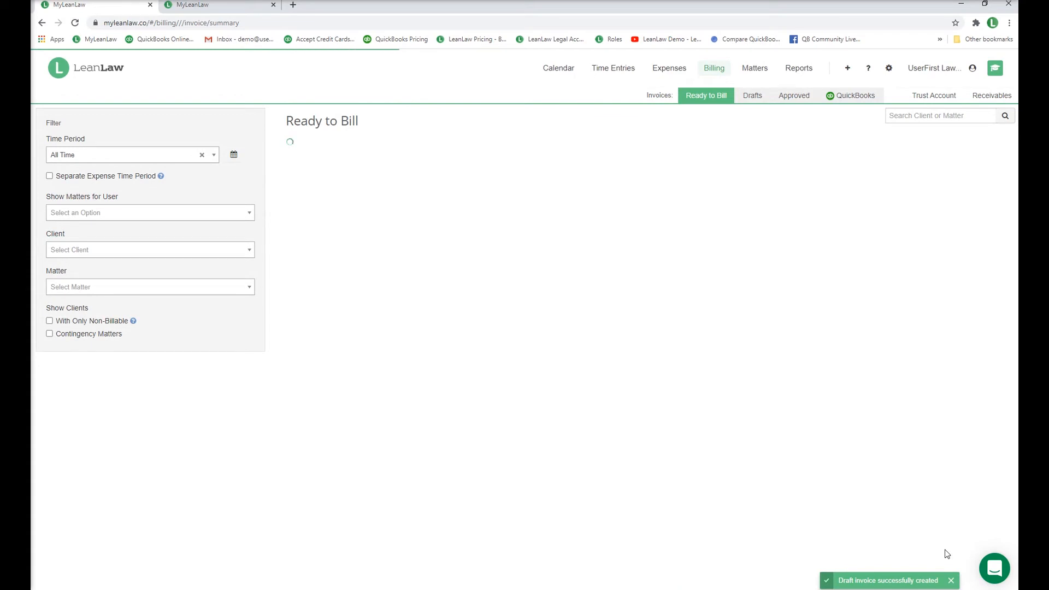
click(752, 96)
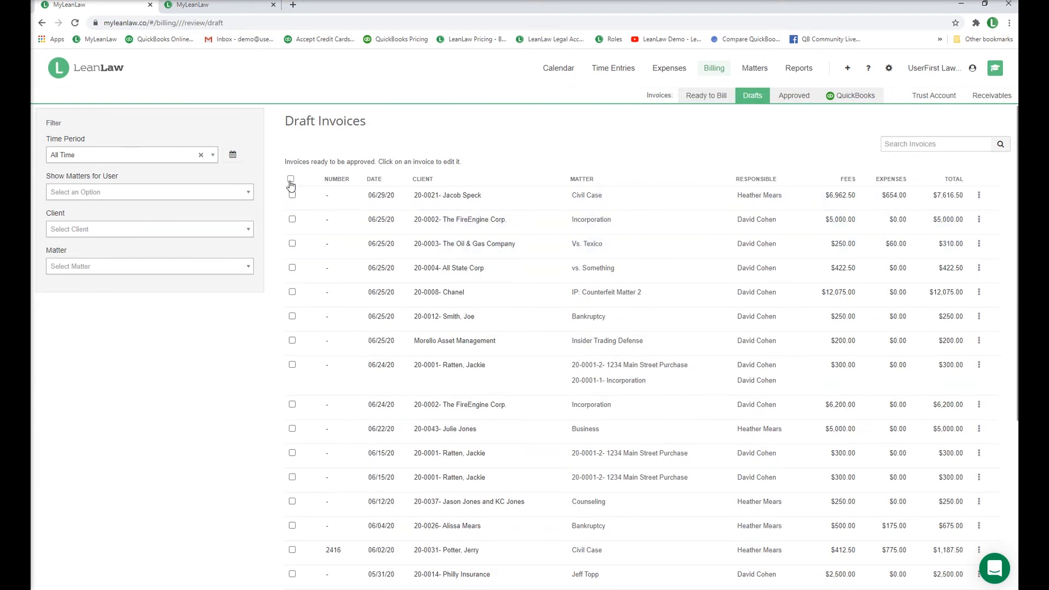
click(292, 178)
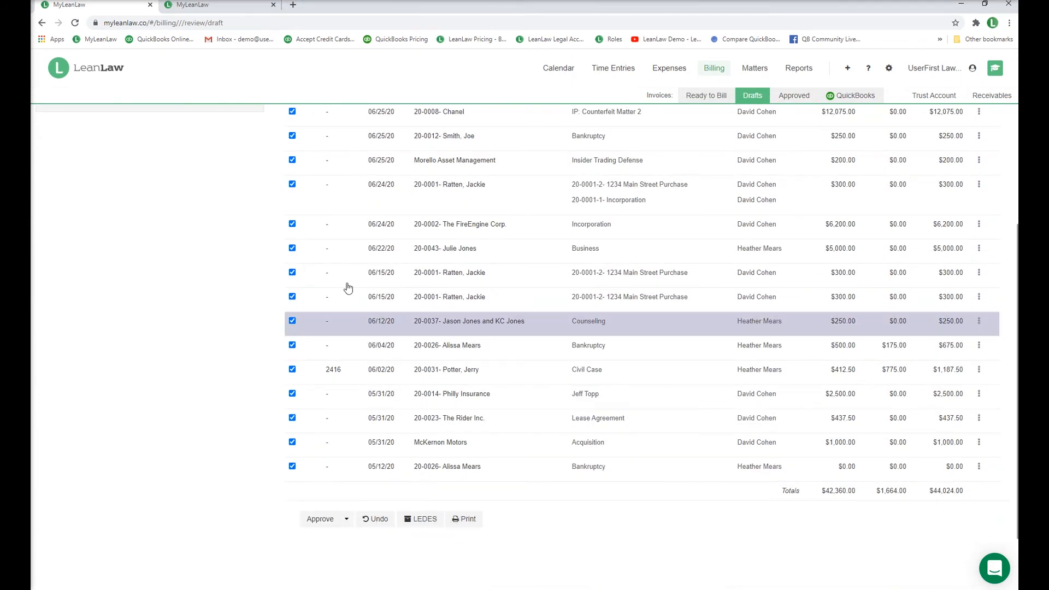
scroll(up, 3)
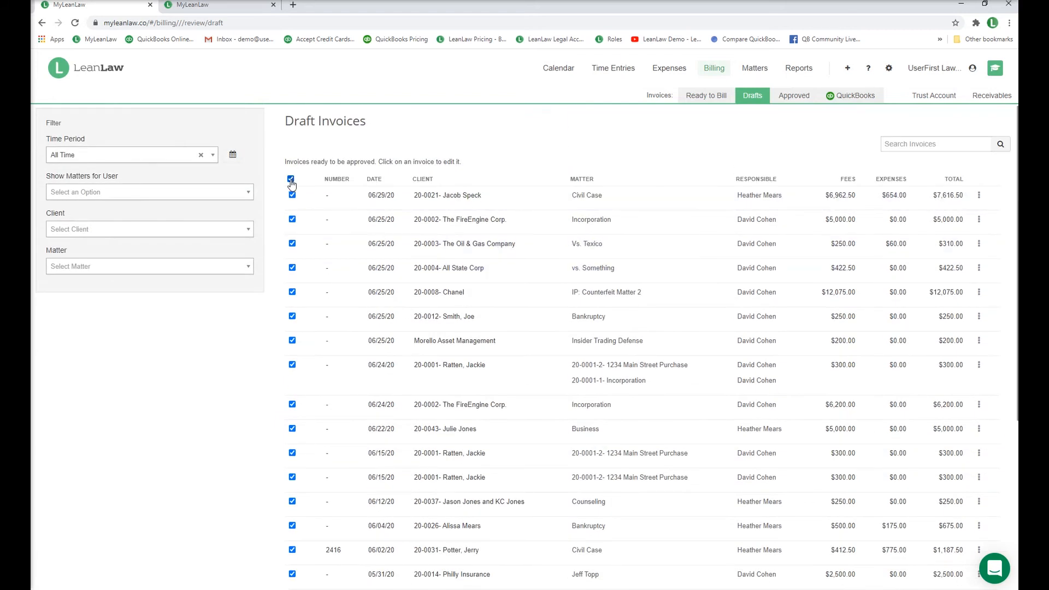
click(291, 178)
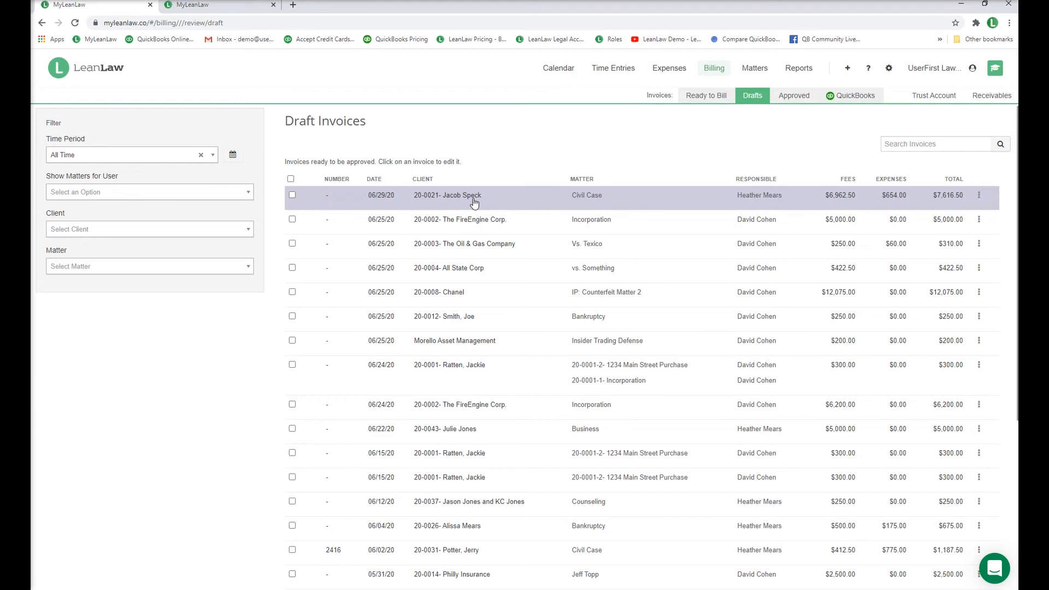
click(447, 195)
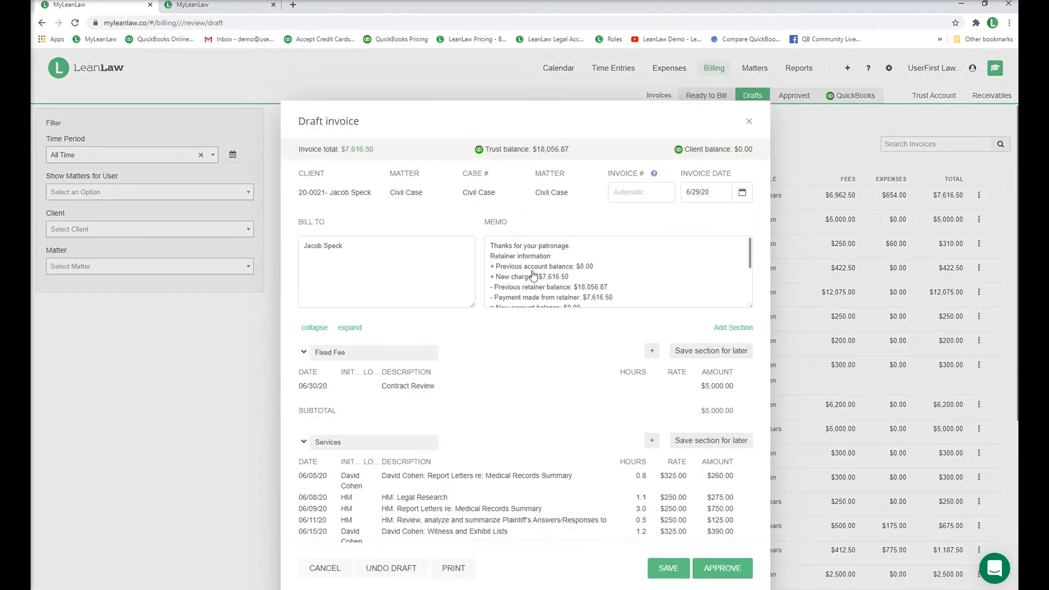
mouse_move(353, 165)
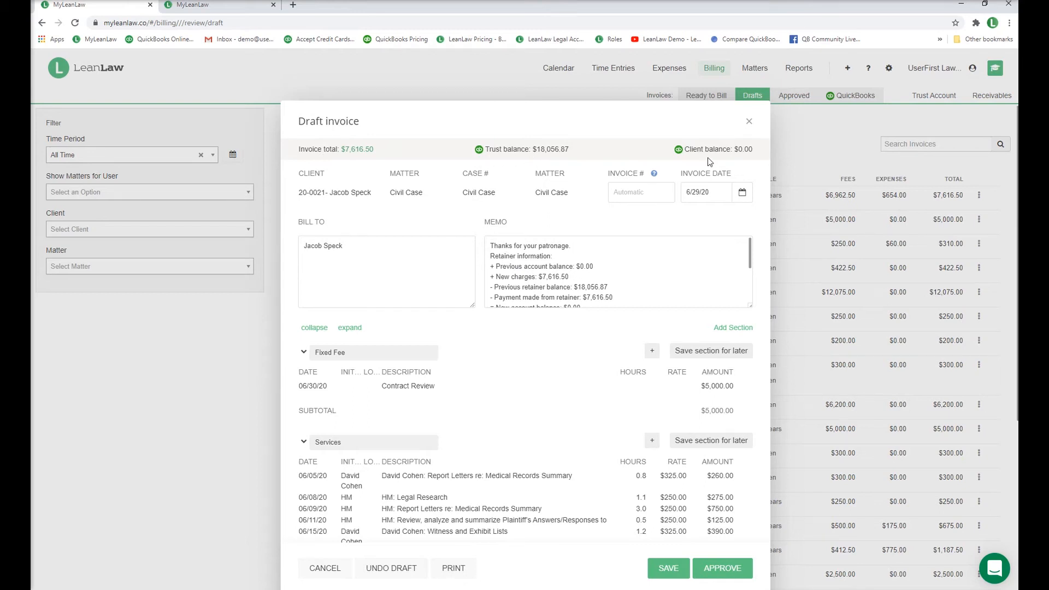
mouse_move(741, 158)
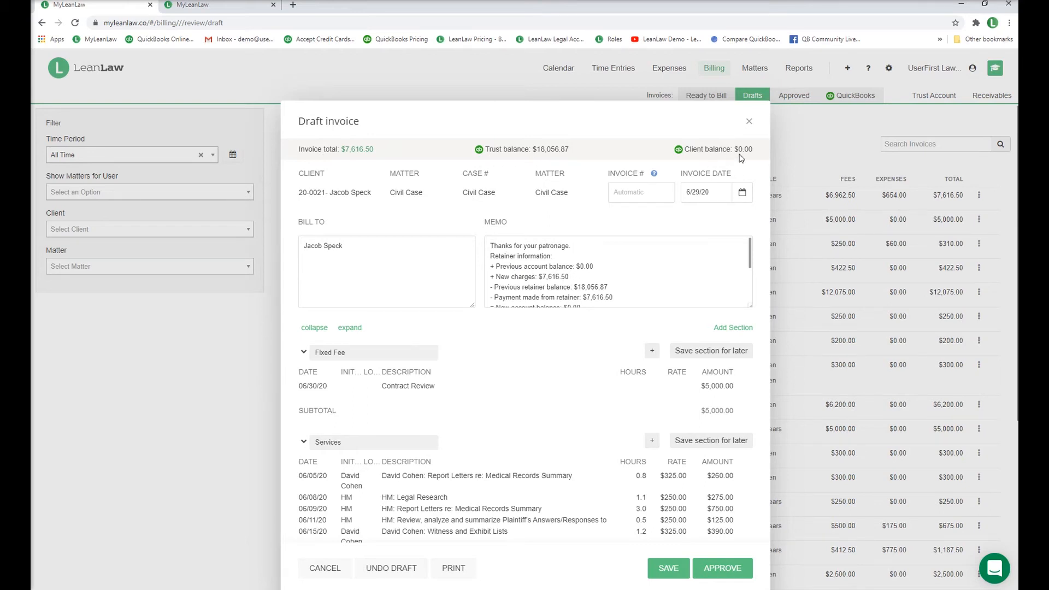
mouse_move(638, 263)
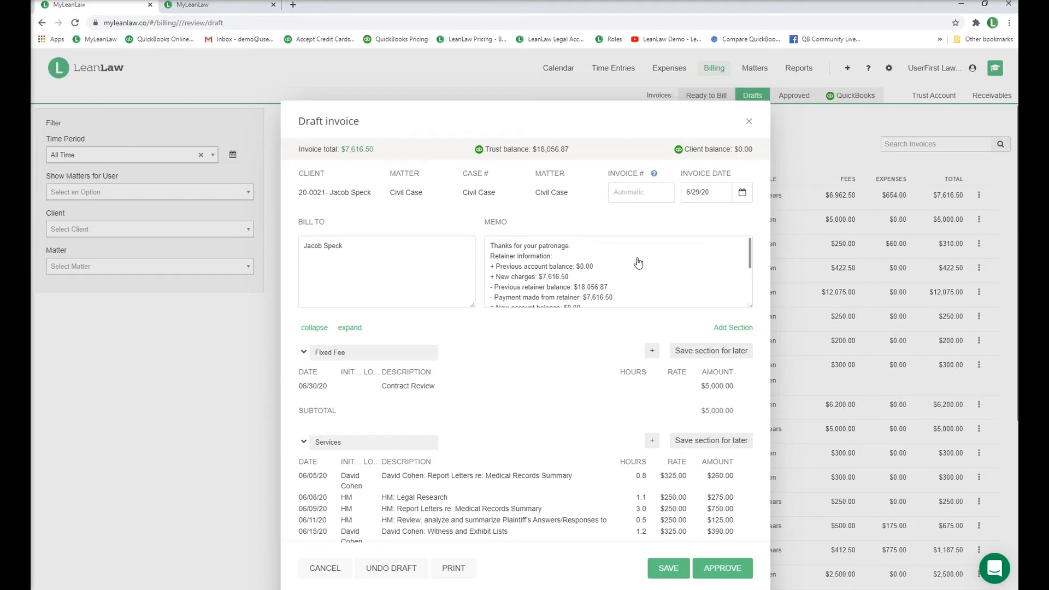
click(616, 268)
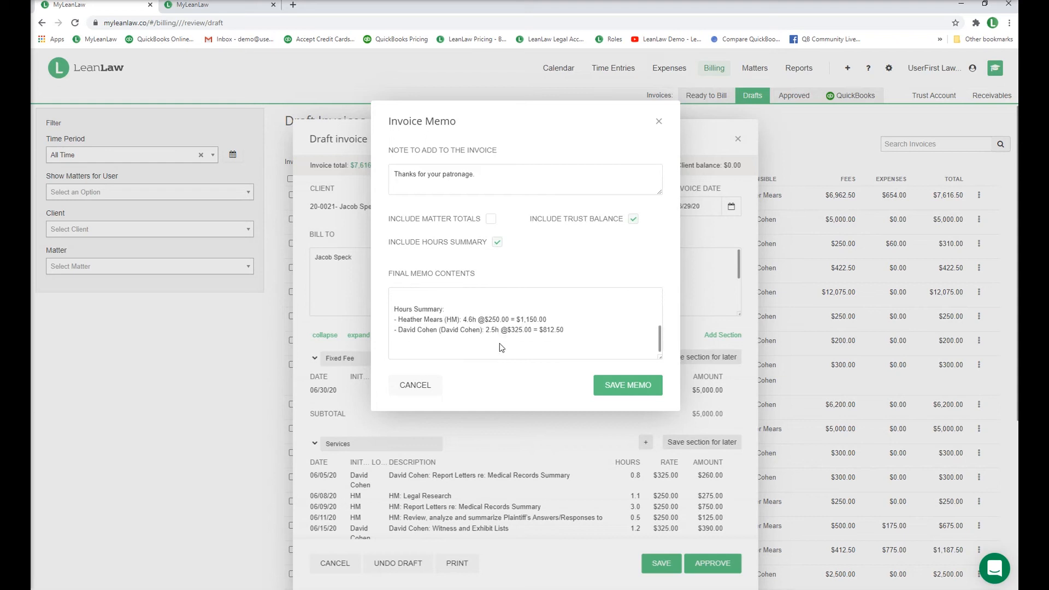
click(497, 242)
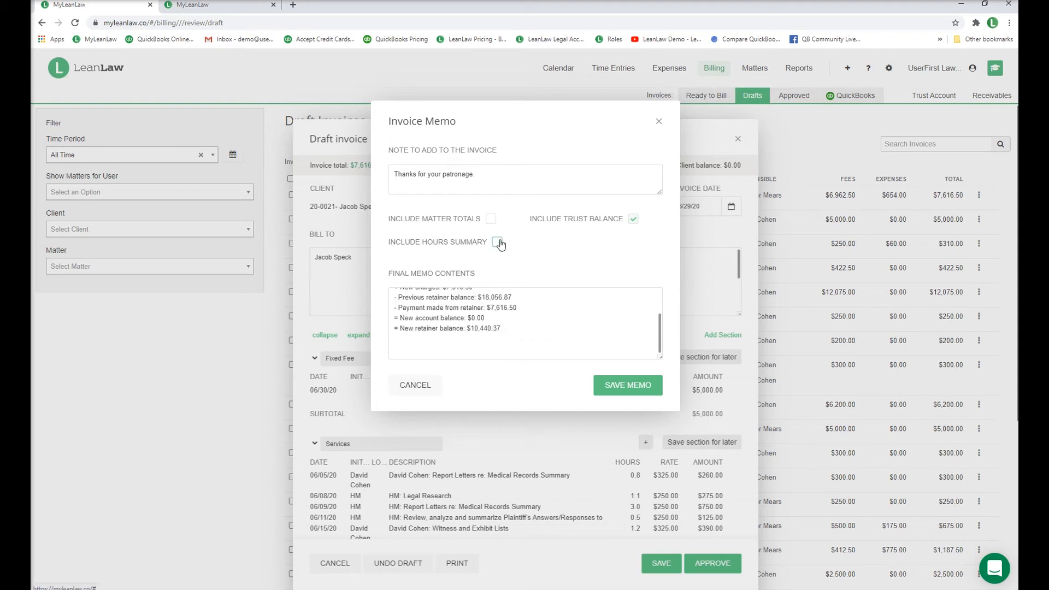
click(627, 385)
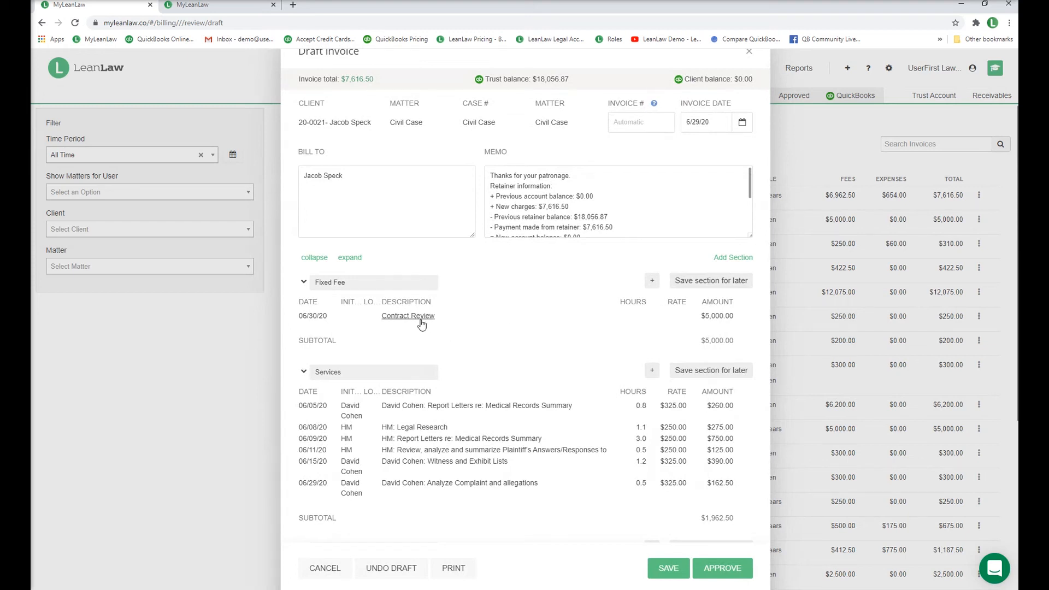
Step: Peek at the Contract Review fixed fee, then open the 06/05/20 Medical Records Summary entry
click(408, 315)
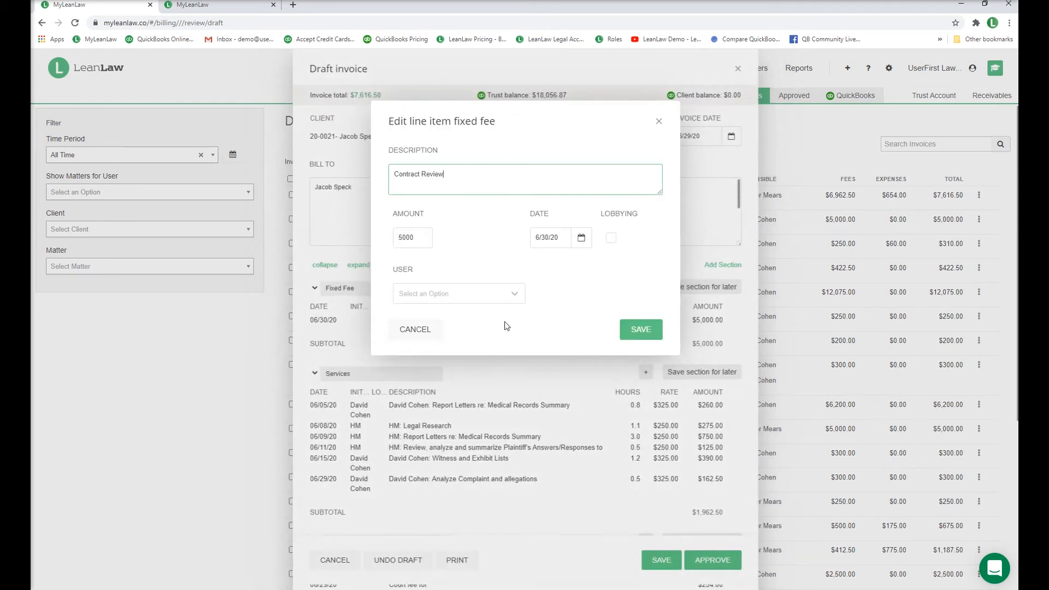
click(640, 329)
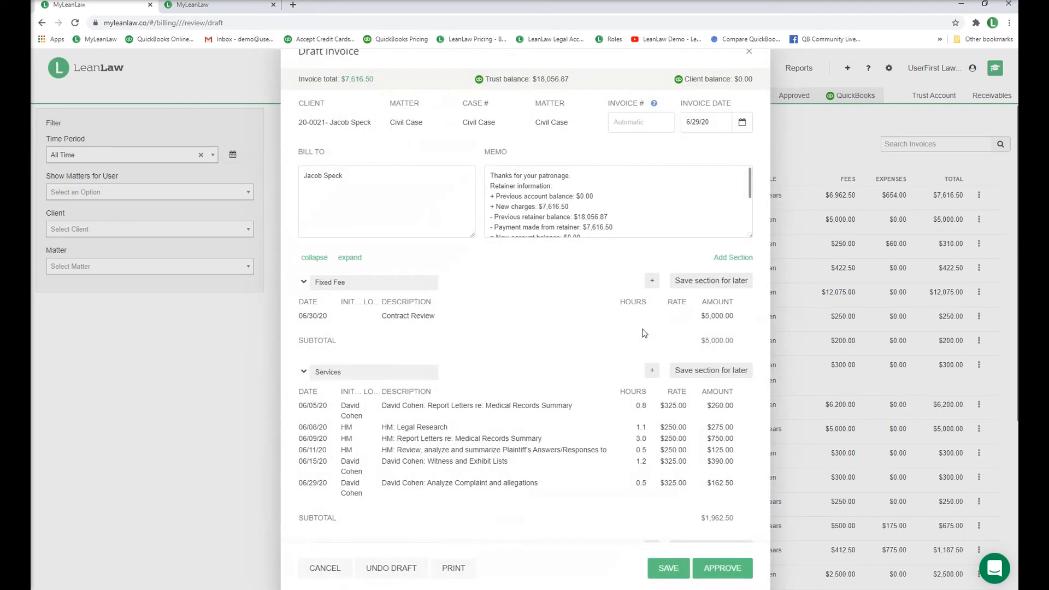
mouse_move(753, 272)
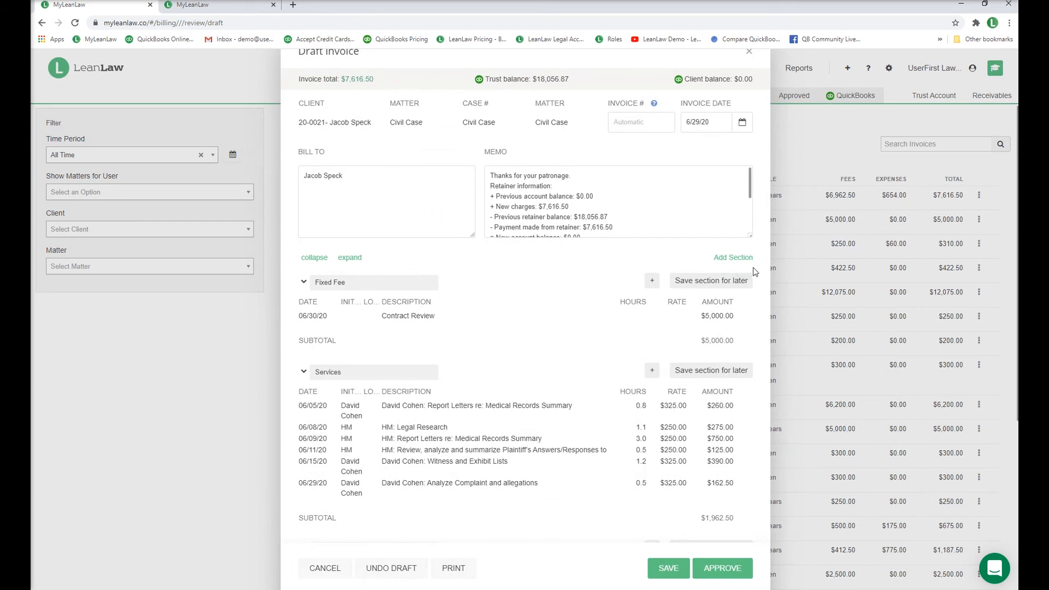
mouse_move(710, 281)
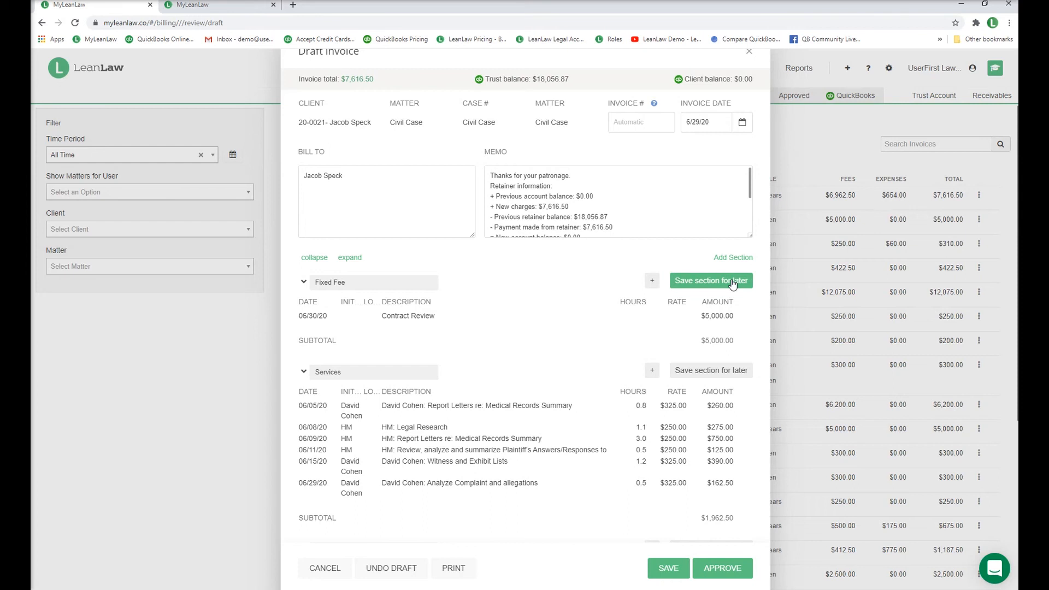
scroll(down, 3)
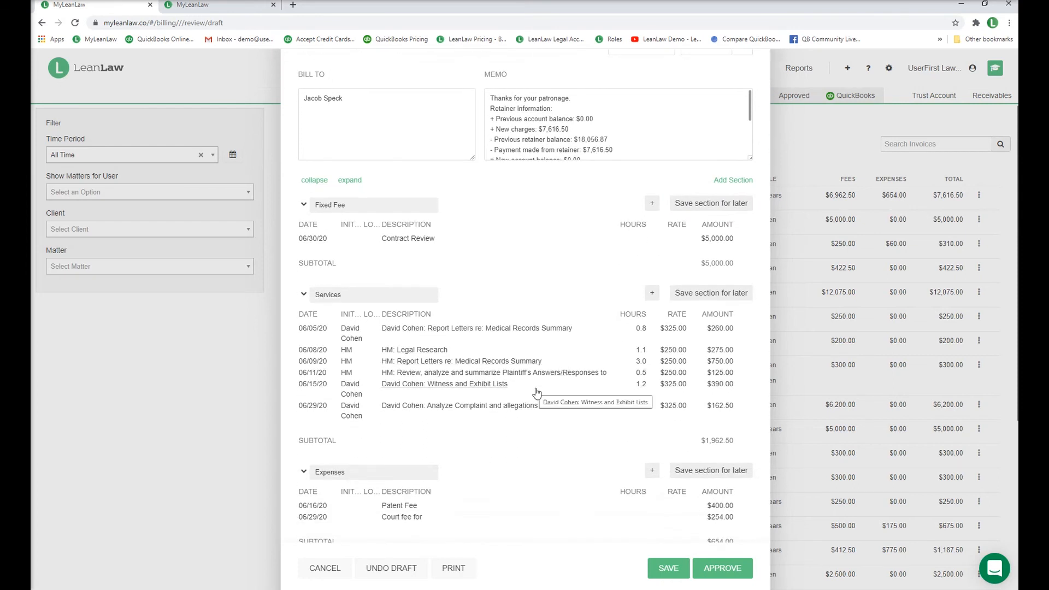
click(475, 328)
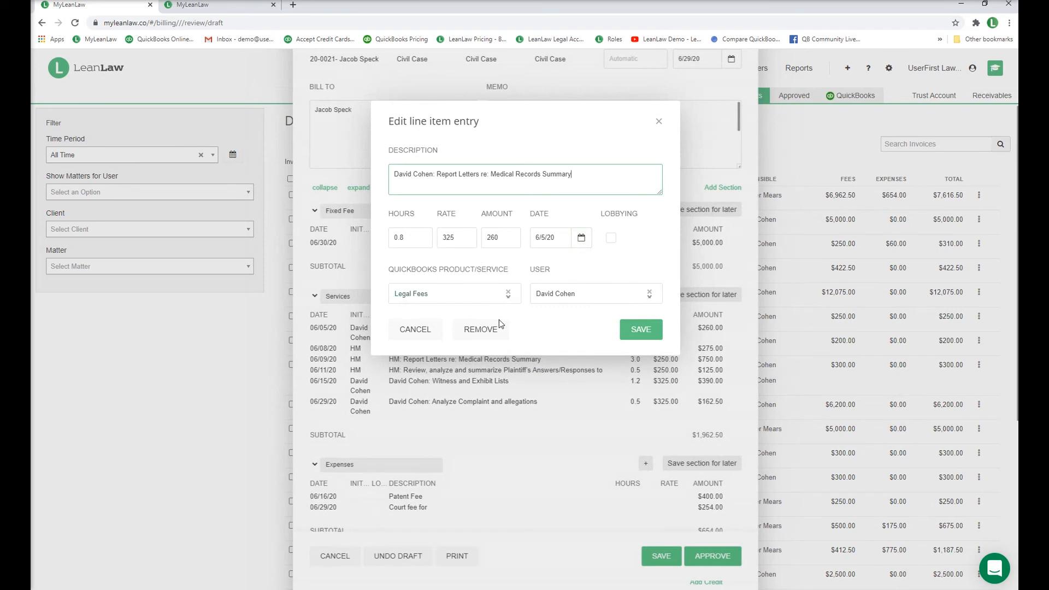
Step: Review the Remove This Entry options twice and cancel, leaving the 0.8-hour entry intact
click(481, 329)
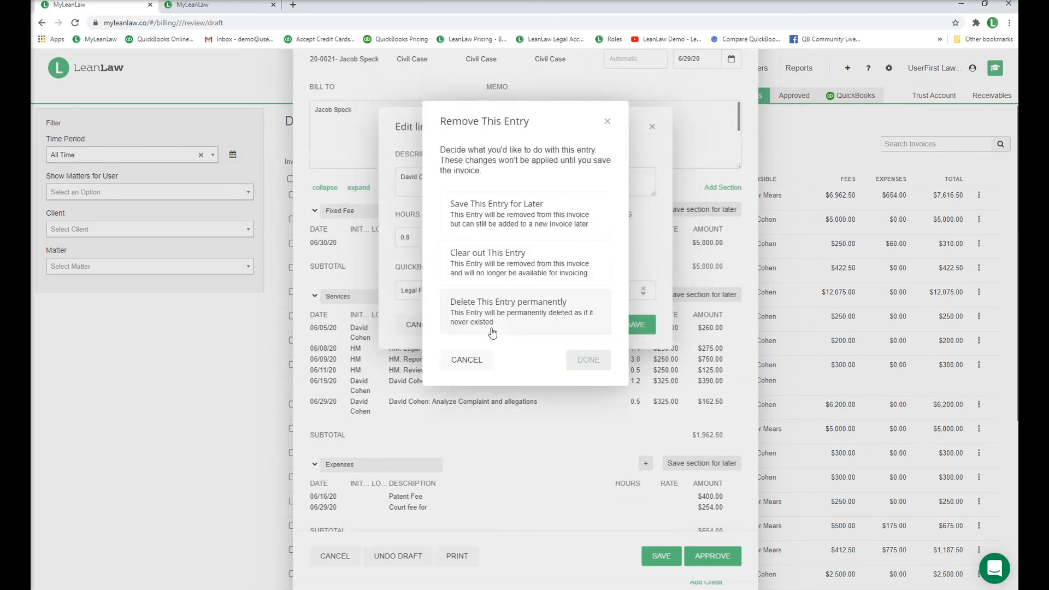
mouse_move(526, 274)
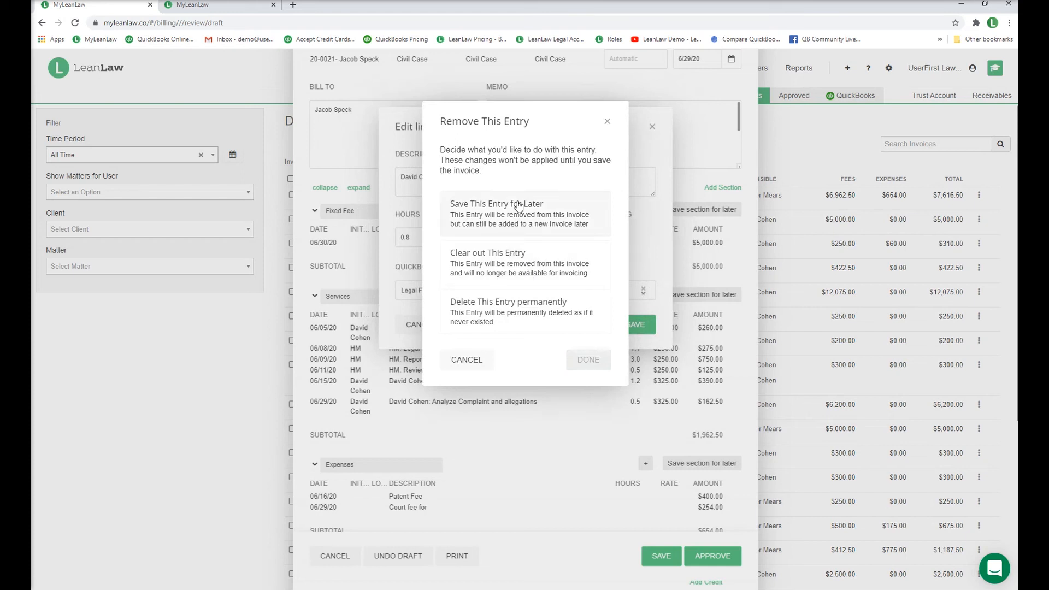
click(467, 360)
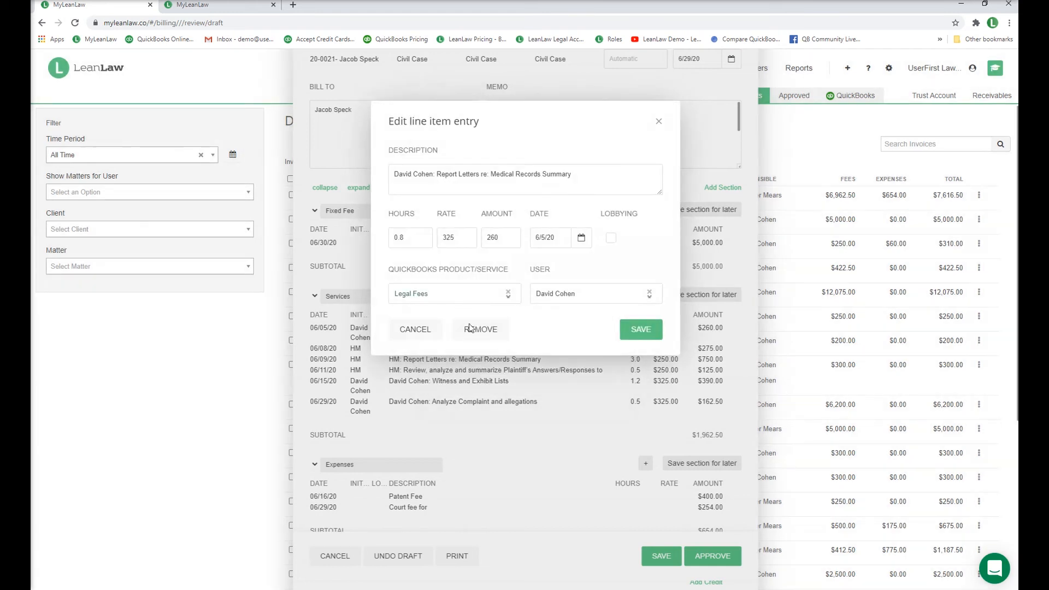
click(481, 329)
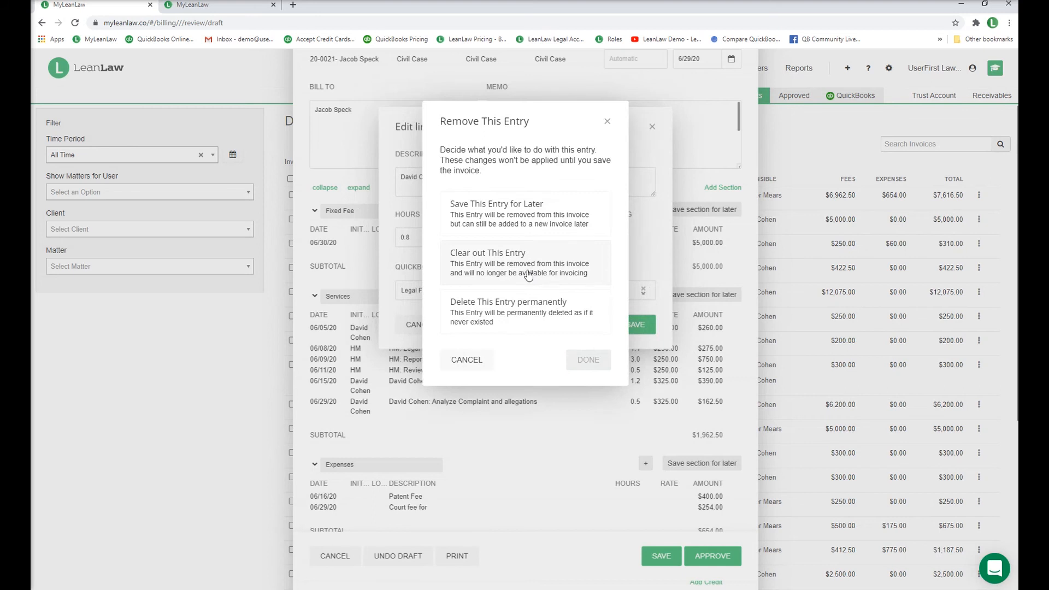
click(466, 359)
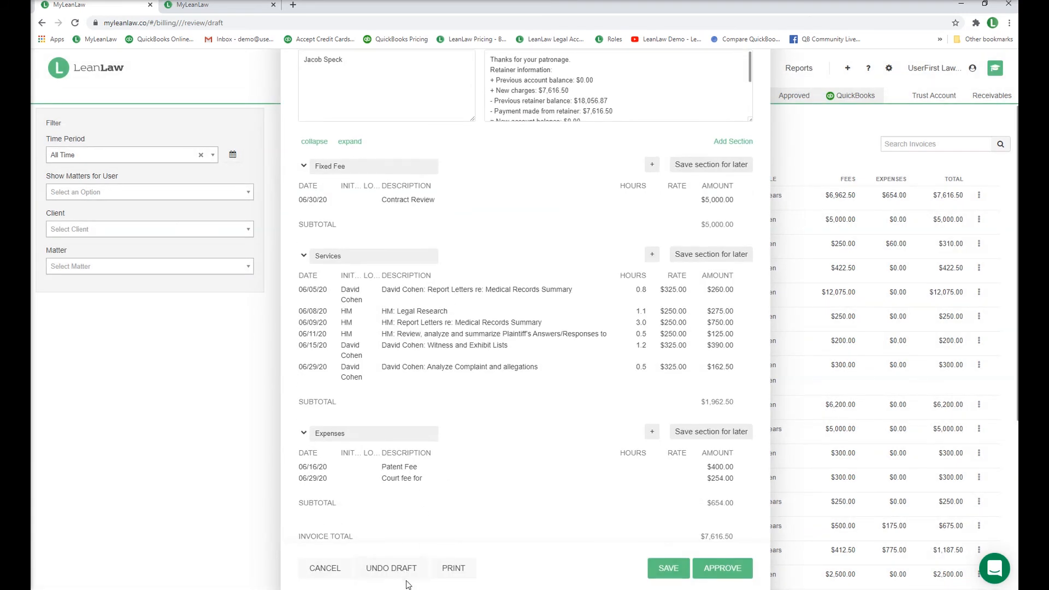
mouse_move(722, 568)
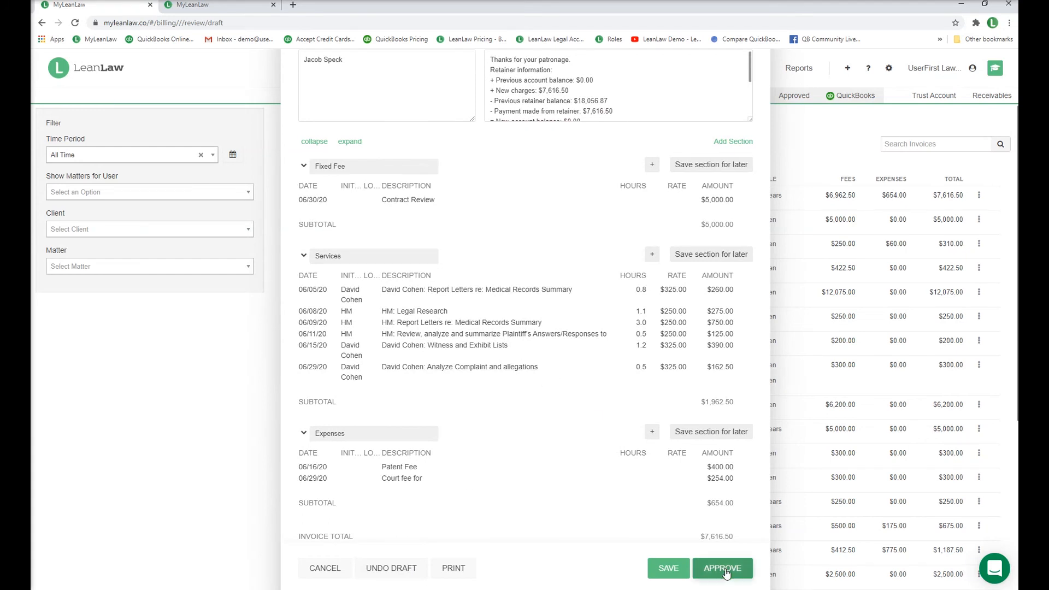
click(723, 569)
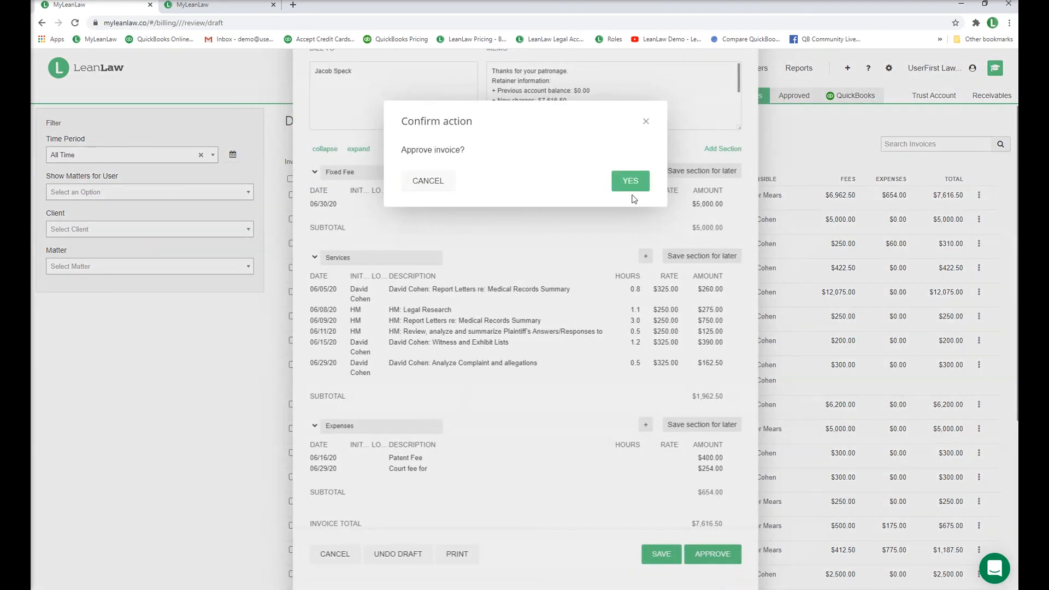
click(629, 180)
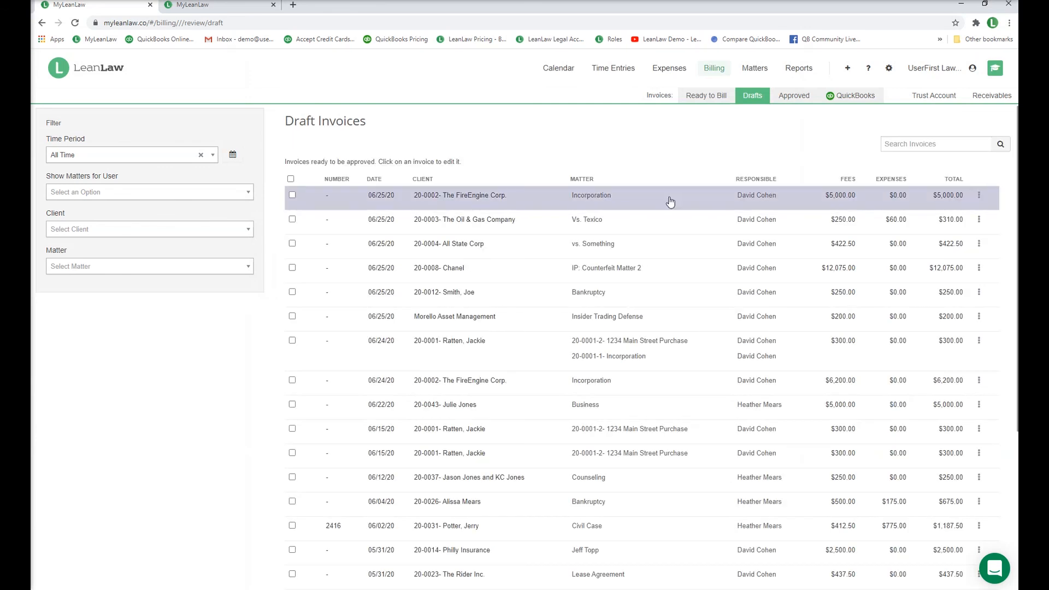
mouse_move(795, 95)
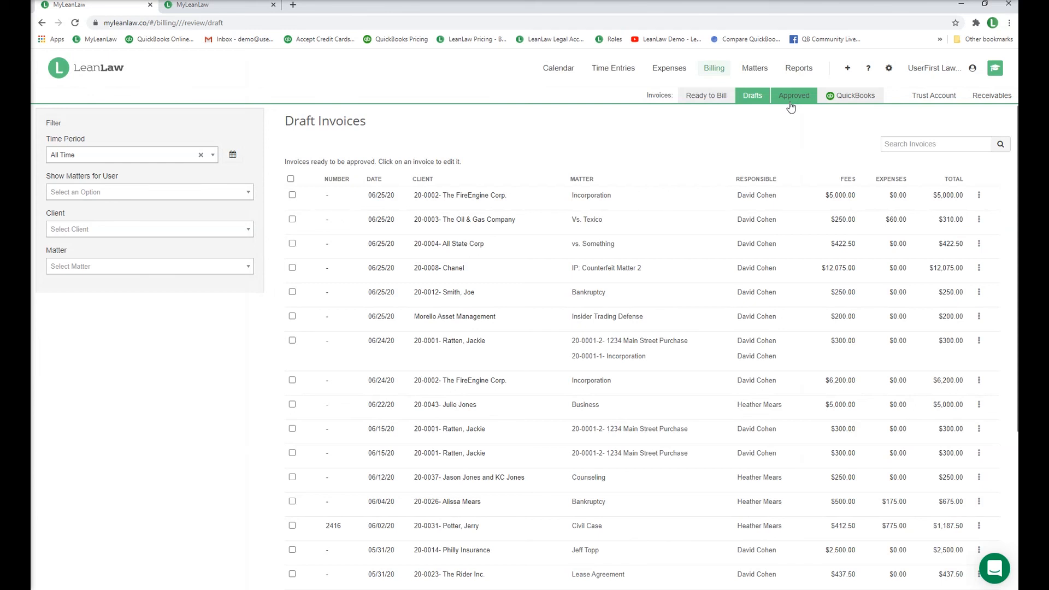
Step: Show Approved Invoices and select all four, totaling $10,159.50, for QuickBooks
click(794, 95)
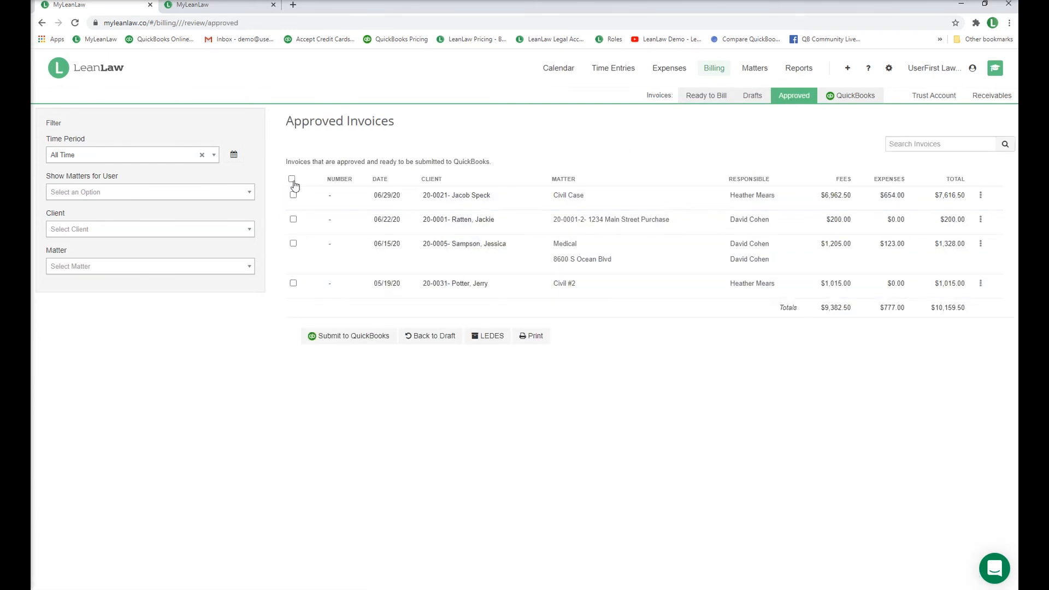
click(293, 178)
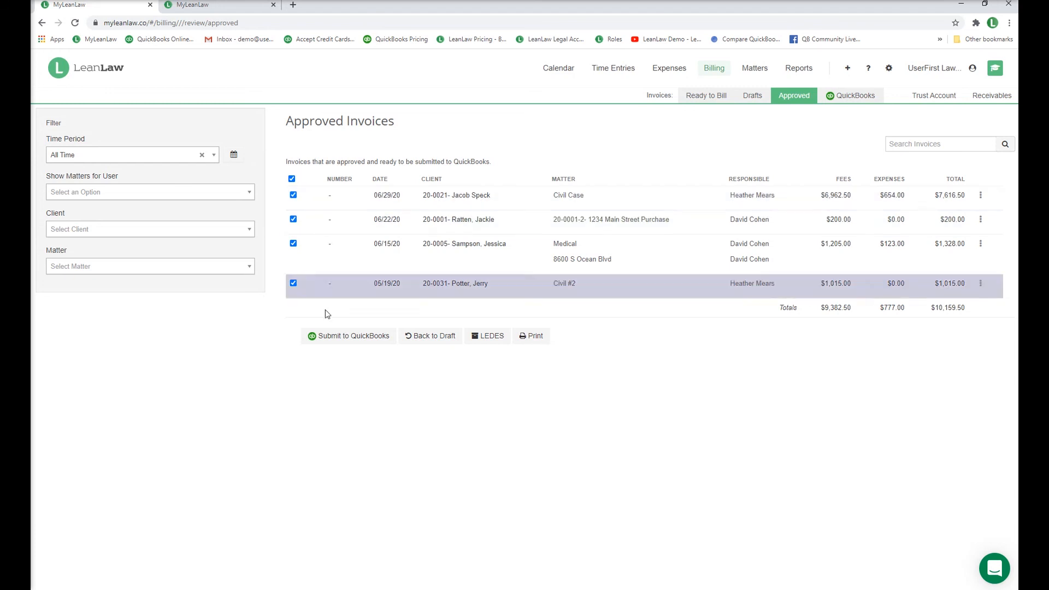
mouse_move(348, 339)
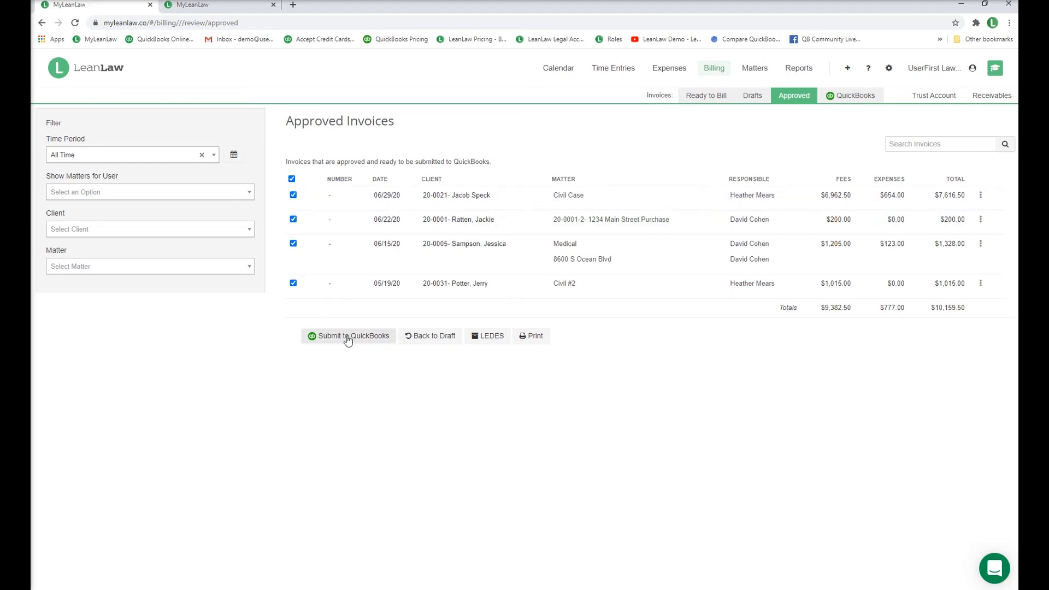
mouse_move(488, 335)
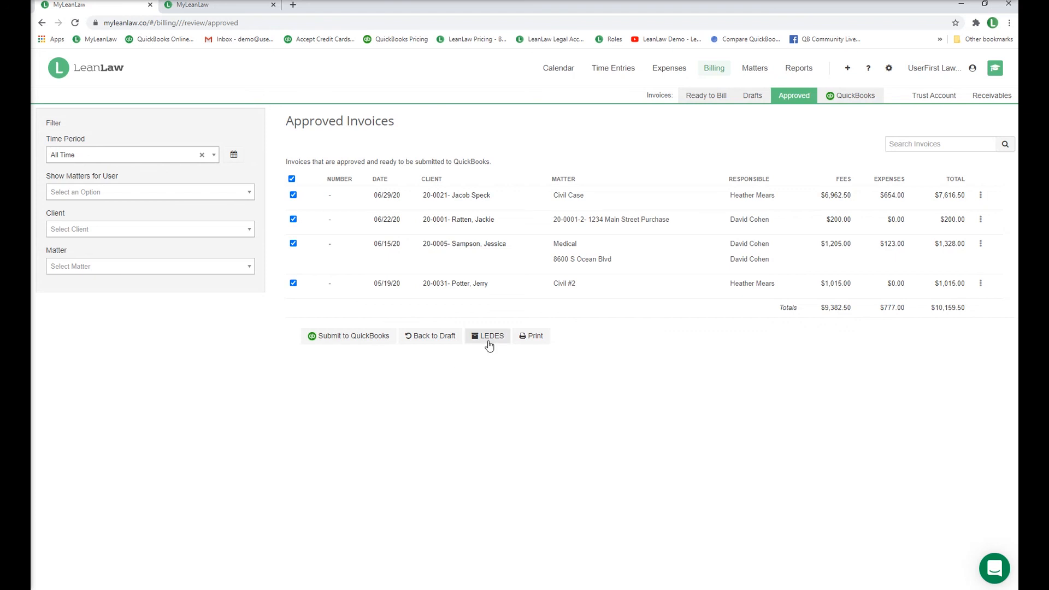